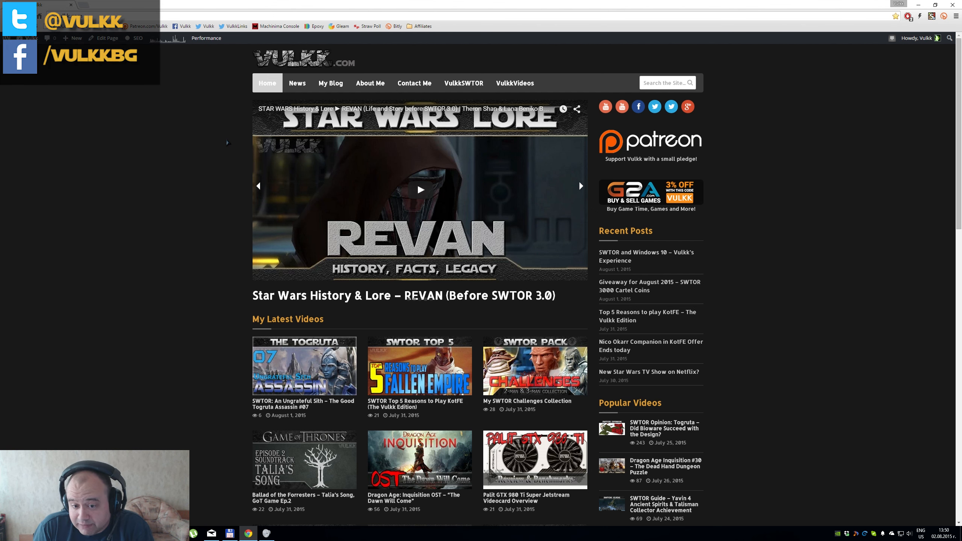
- Click one homepage control repeatedly, then open the Togruta design post from Popular Videos
left_click(580, 185)
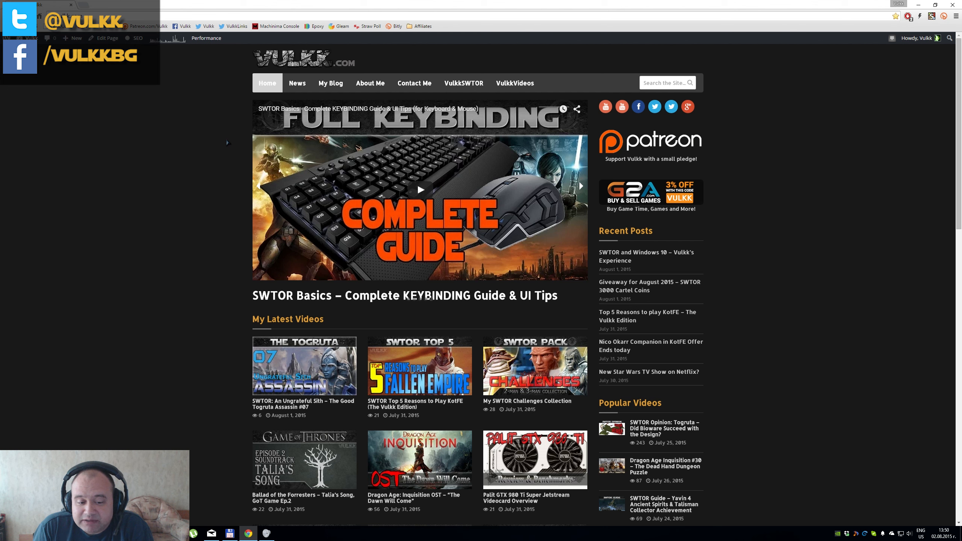
left_click(579, 185)
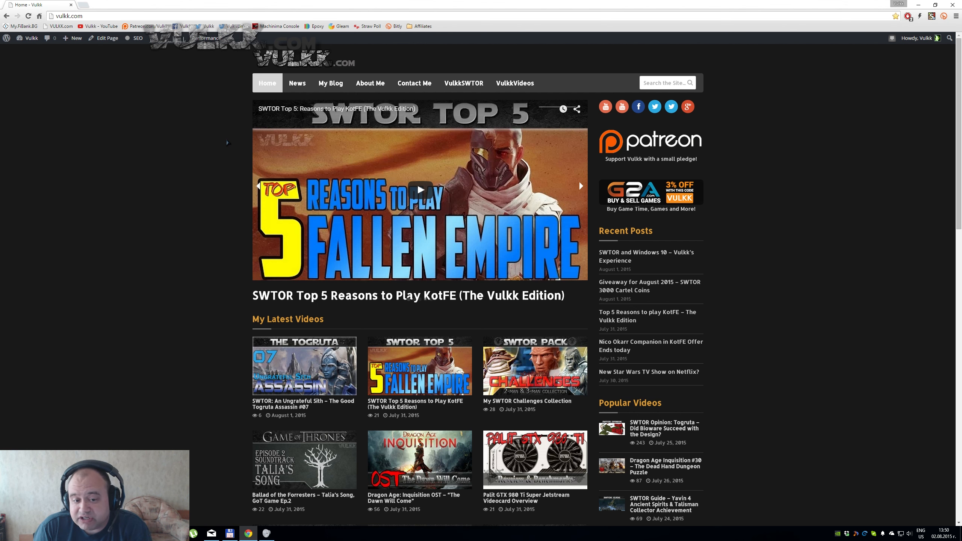
left_click(579, 186)
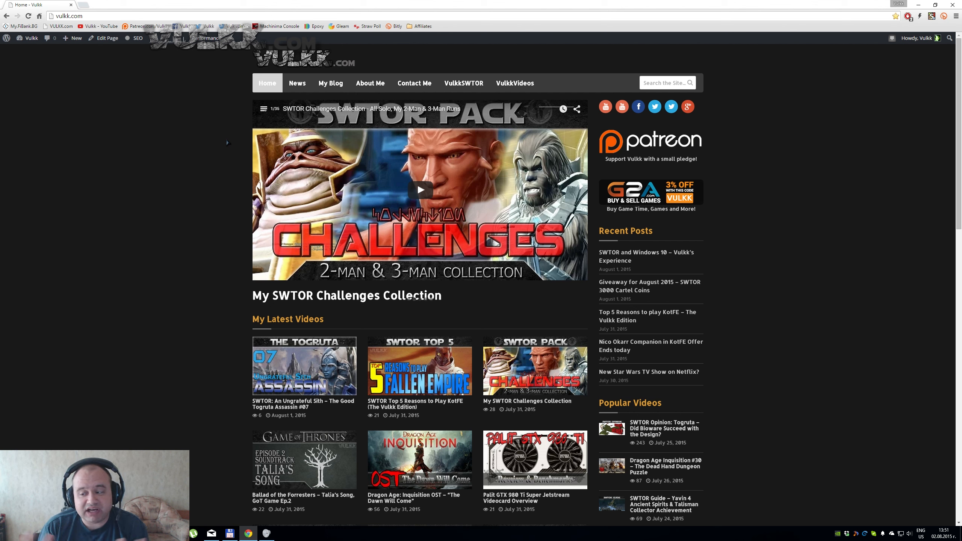
left_click(581, 186)
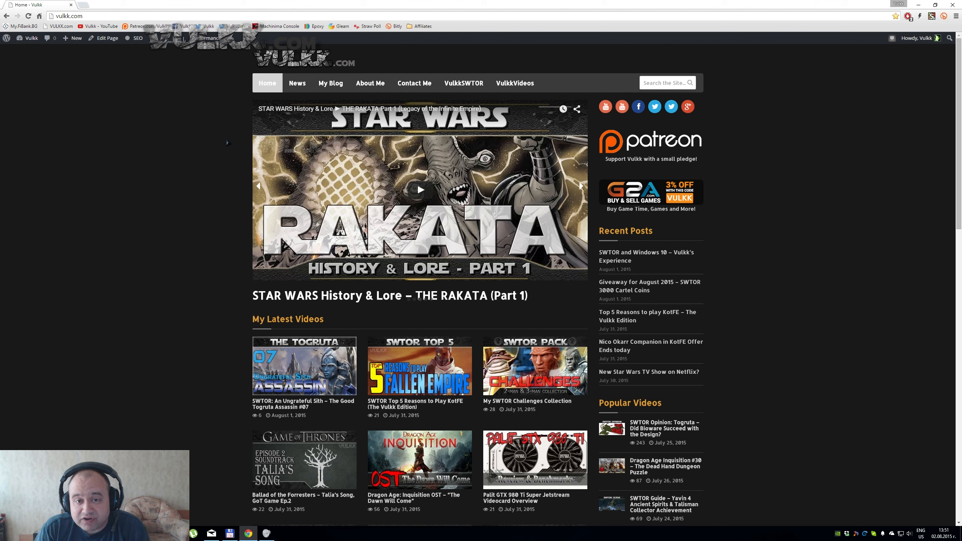
left_click(580, 185)
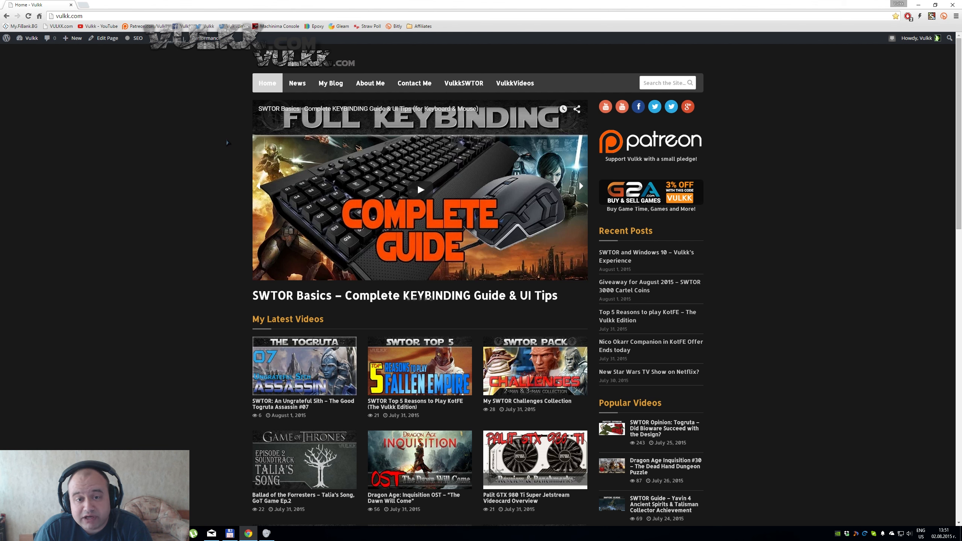
left_click(580, 185)
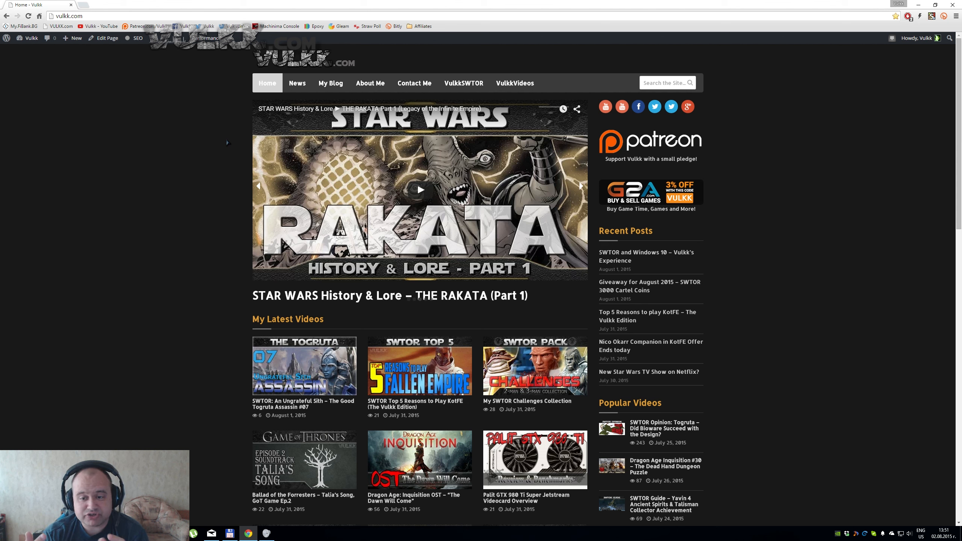
left_click(580, 185)
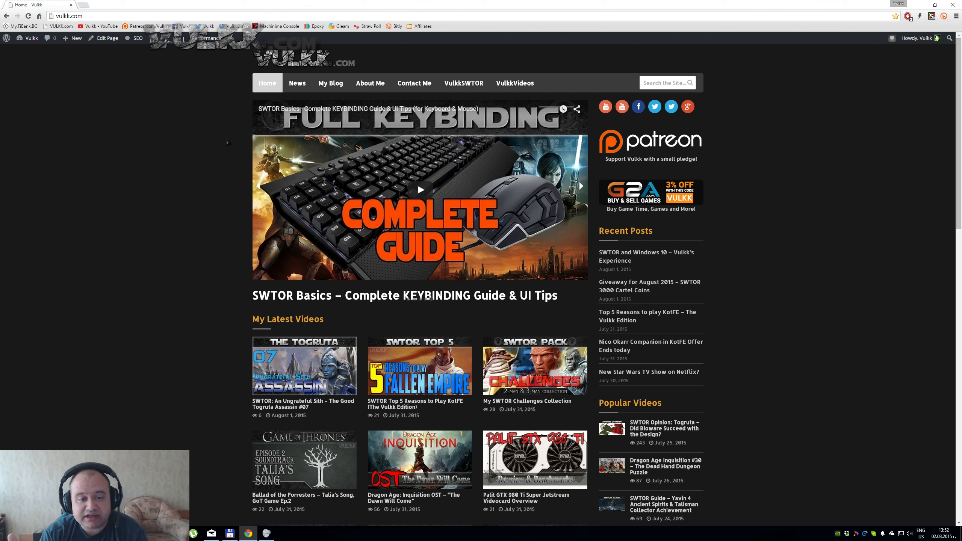
left_click(580, 186)
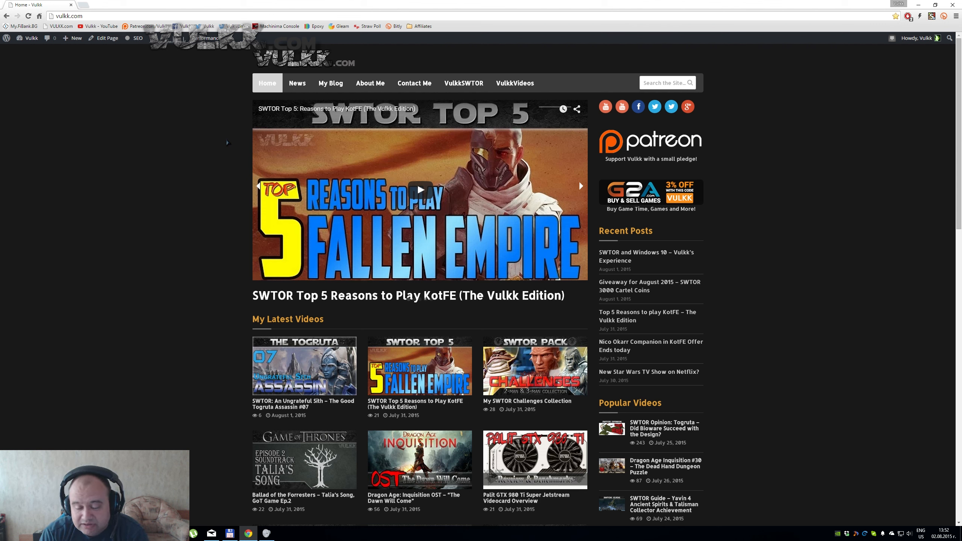
left_click(579, 185)
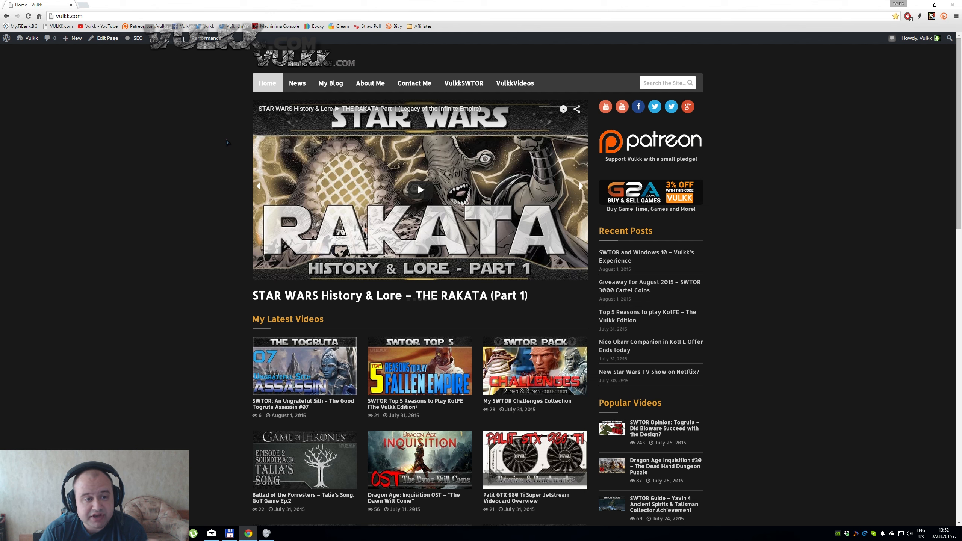
left_click(579, 186)
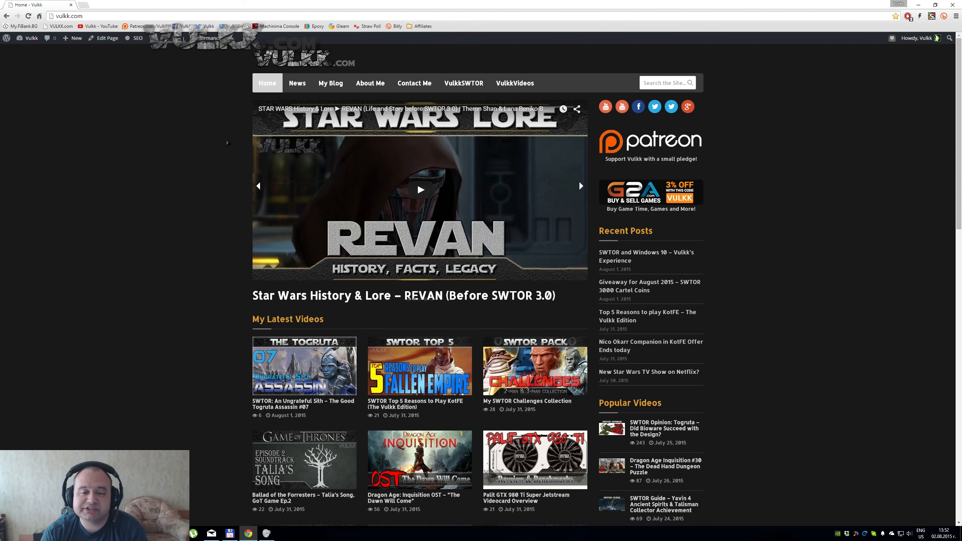
left_click(580, 185)
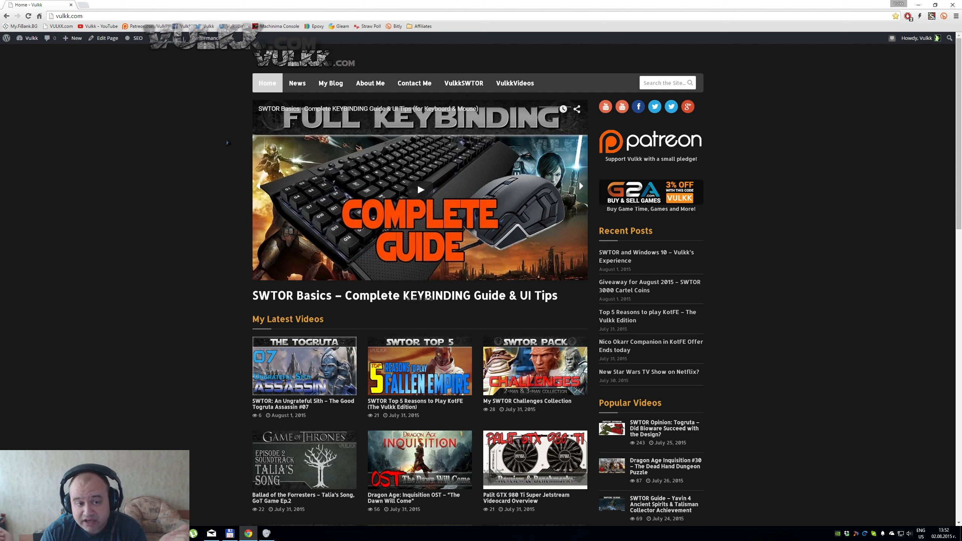
left_click(580, 186)
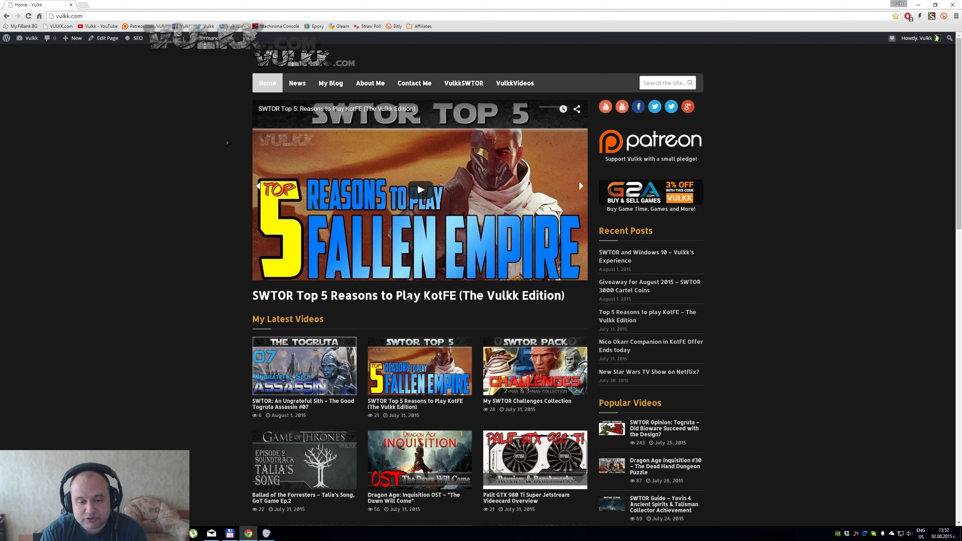
left_click(579, 186)
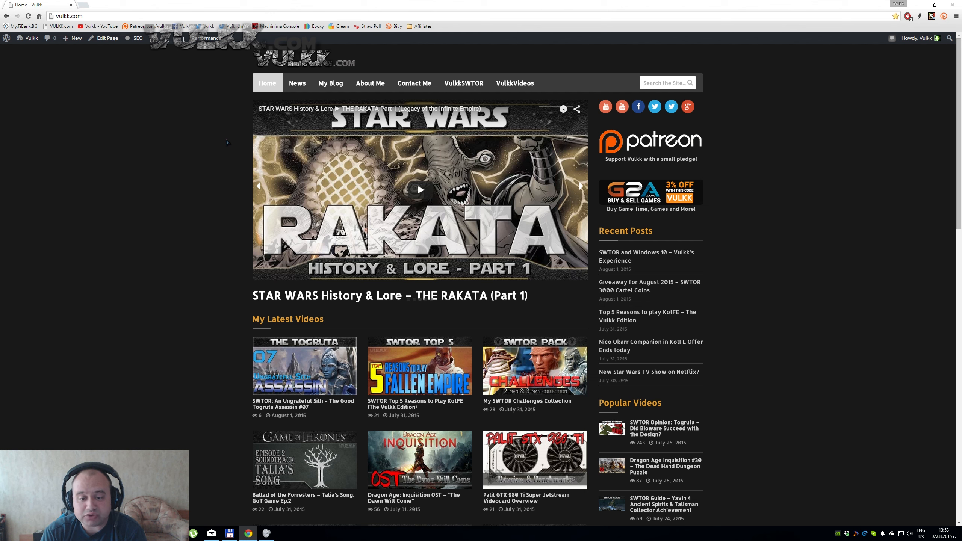
left_click(580, 187)
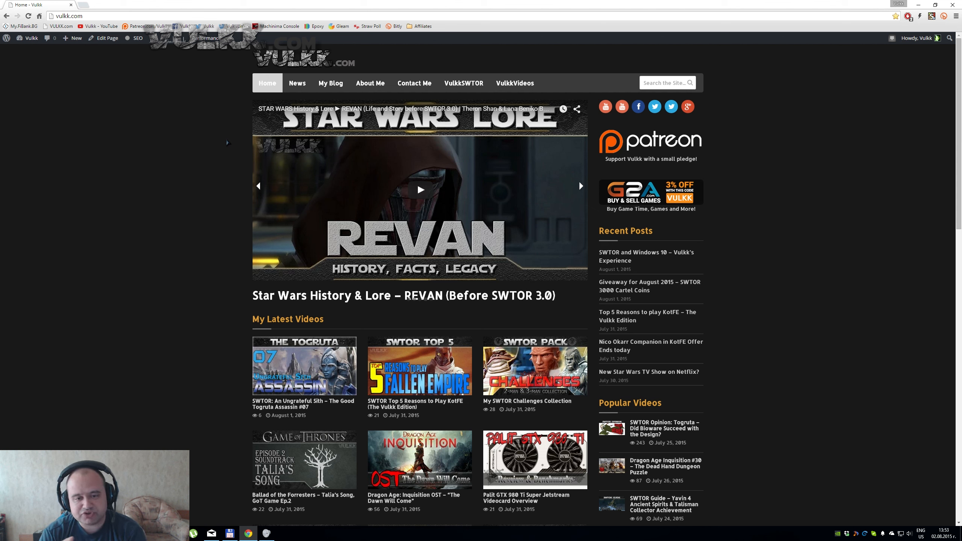
left_click(579, 186)
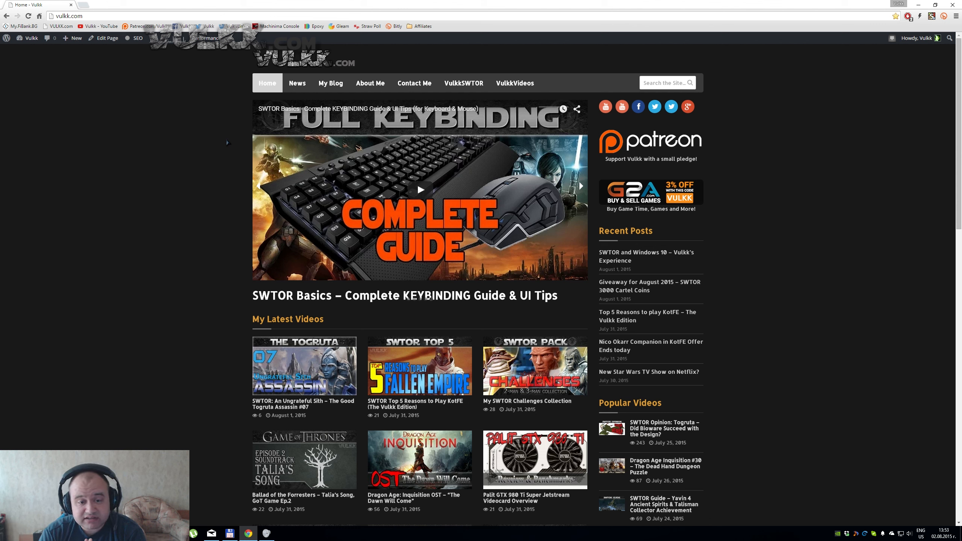
left_click(580, 185)
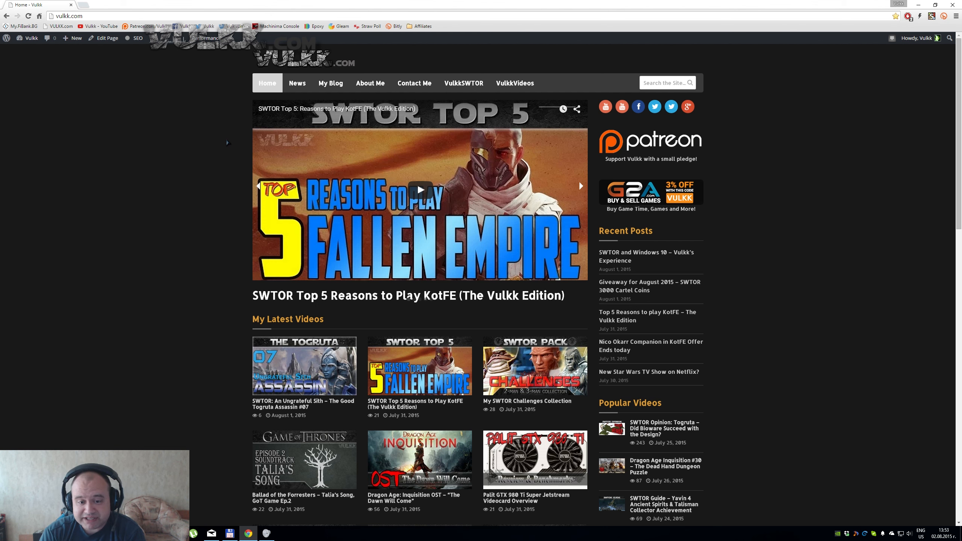
left_click(580, 186)
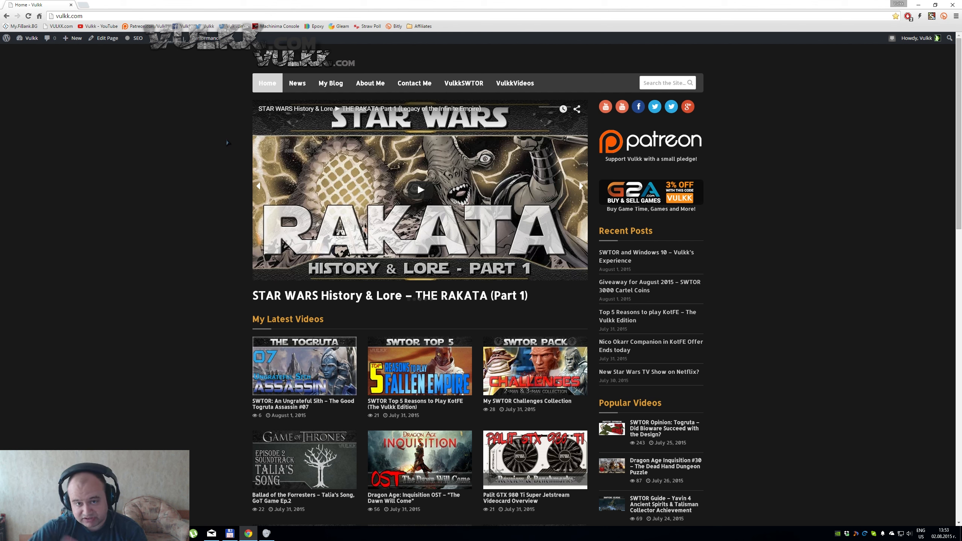
left_click(580, 186)
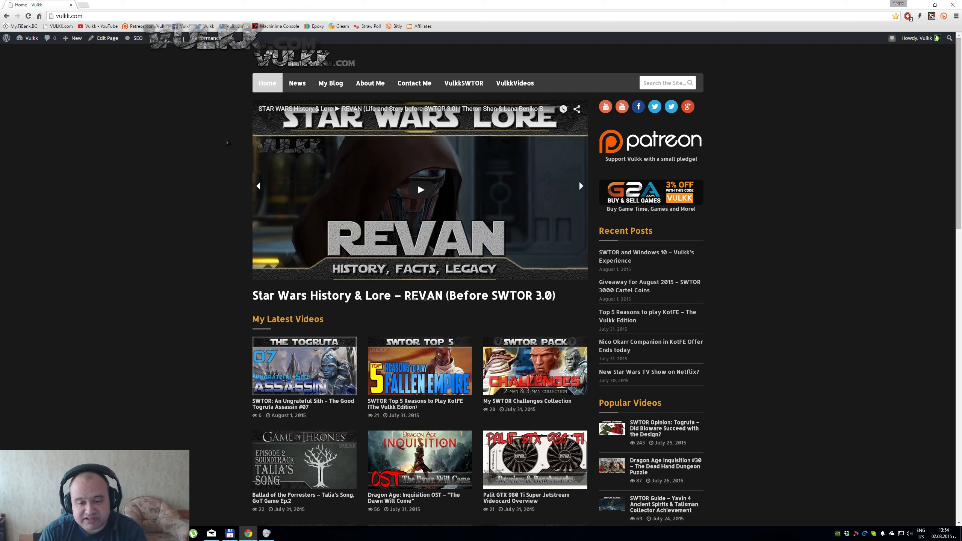
left_click(580, 186)
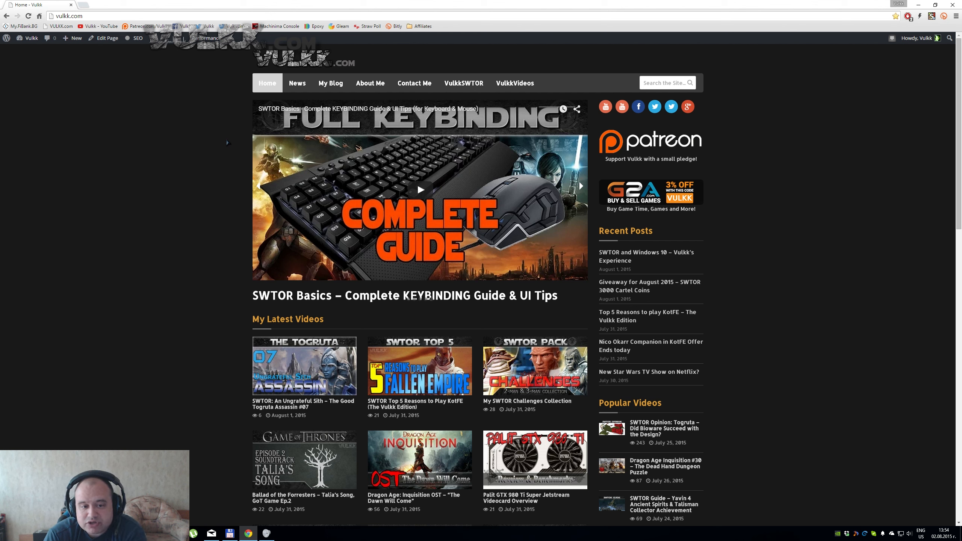
left_click(580, 185)
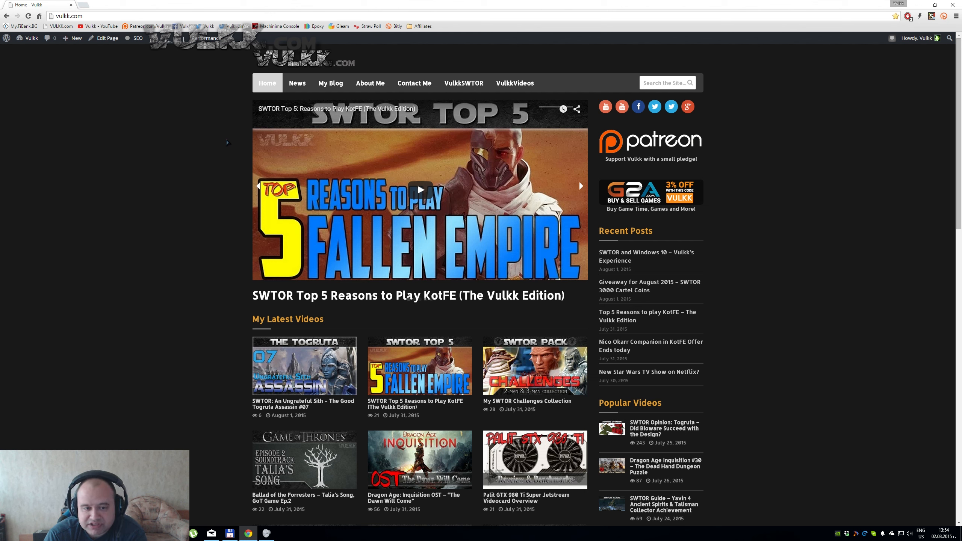
left_click(580, 186)
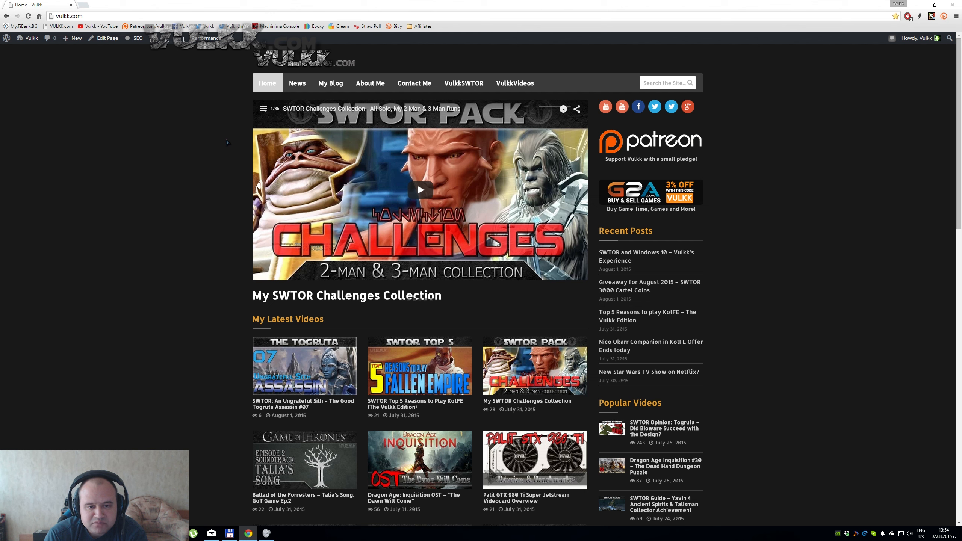
left_click(580, 186)
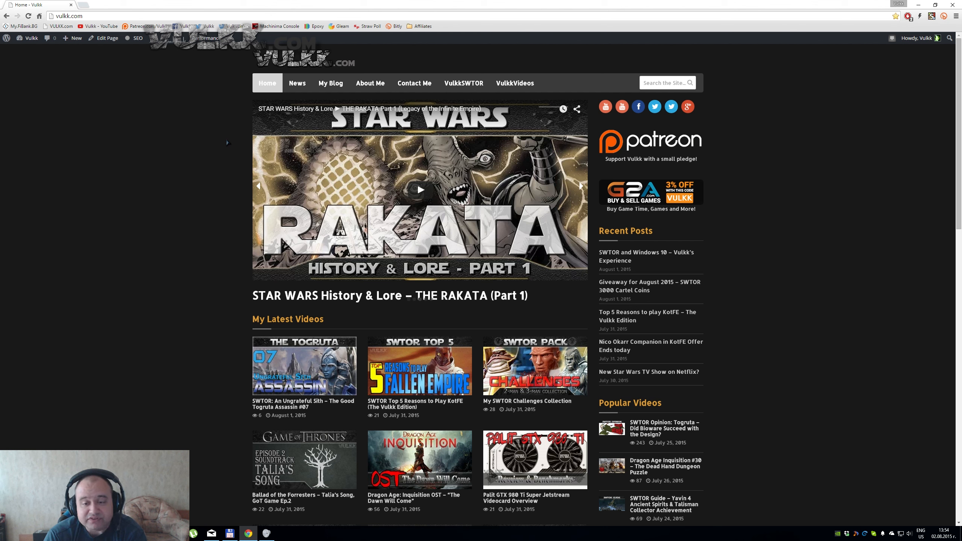
left_click(580, 185)
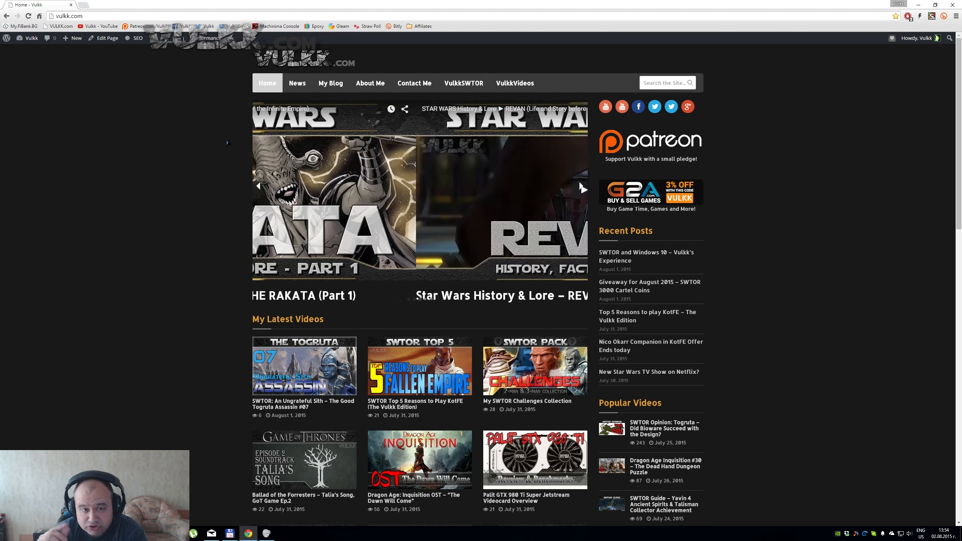
left_click(581, 186)
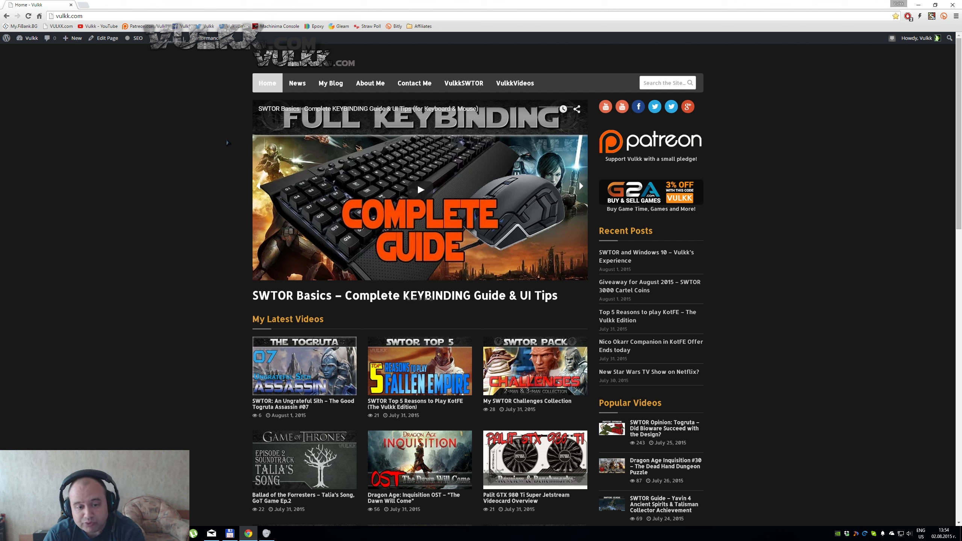
left_click(580, 185)
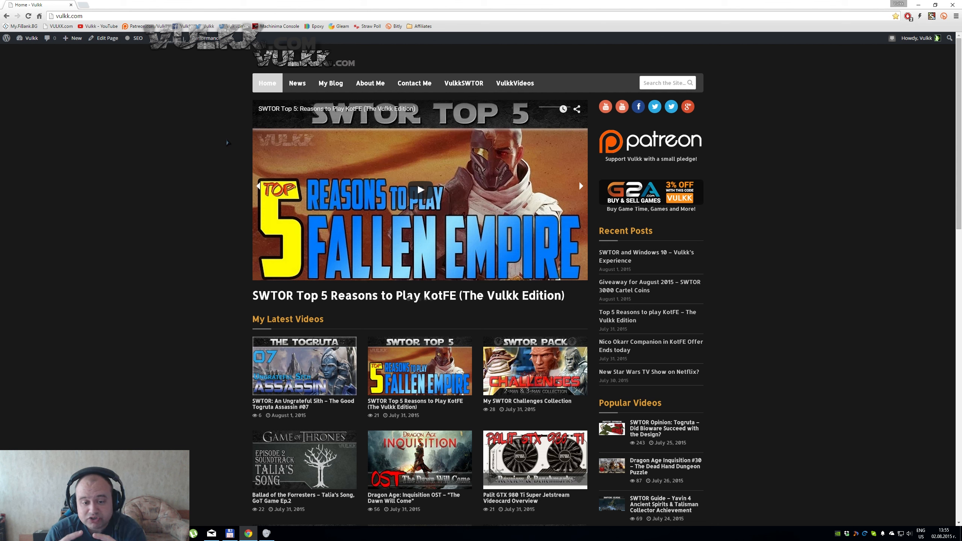
left_click(579, 185)
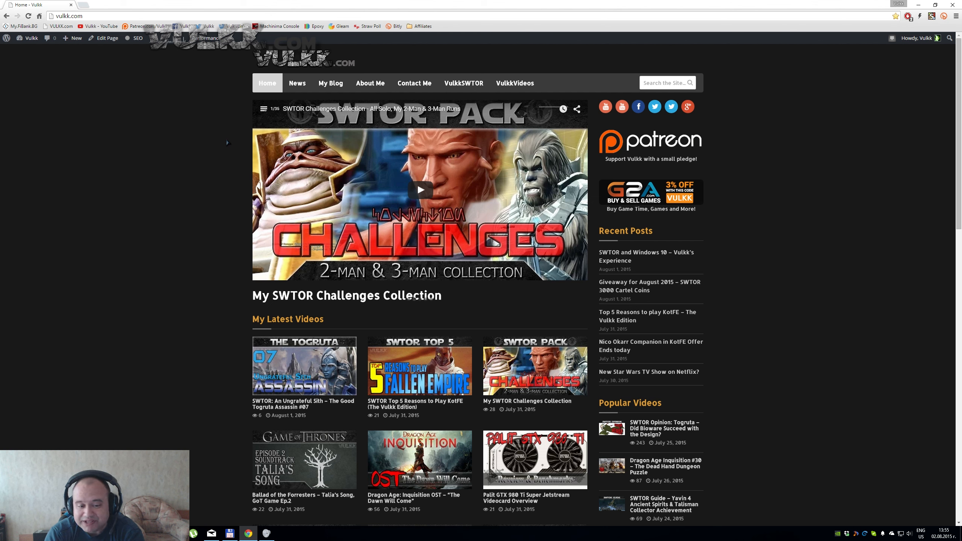
left_click(580, 186)
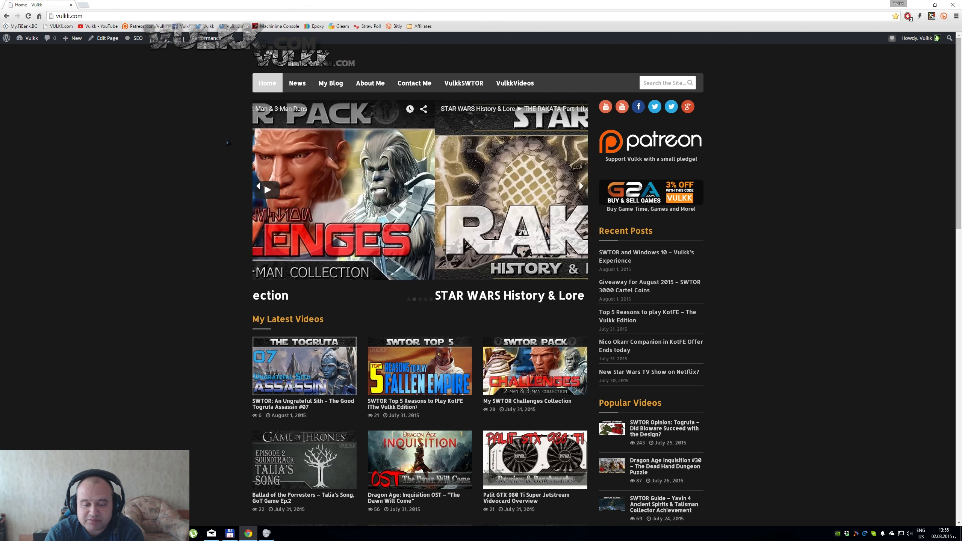
left_click(580, 185)
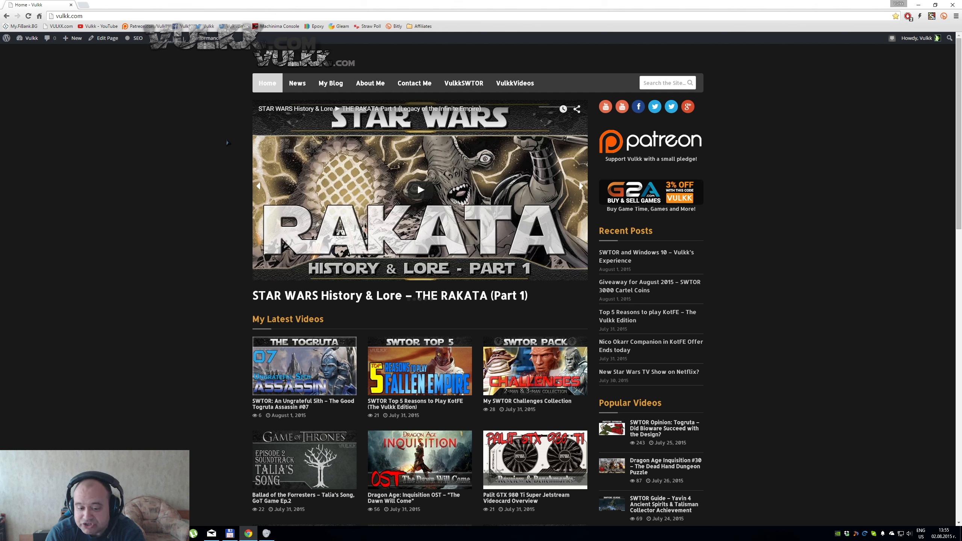
left_click(580, 186)
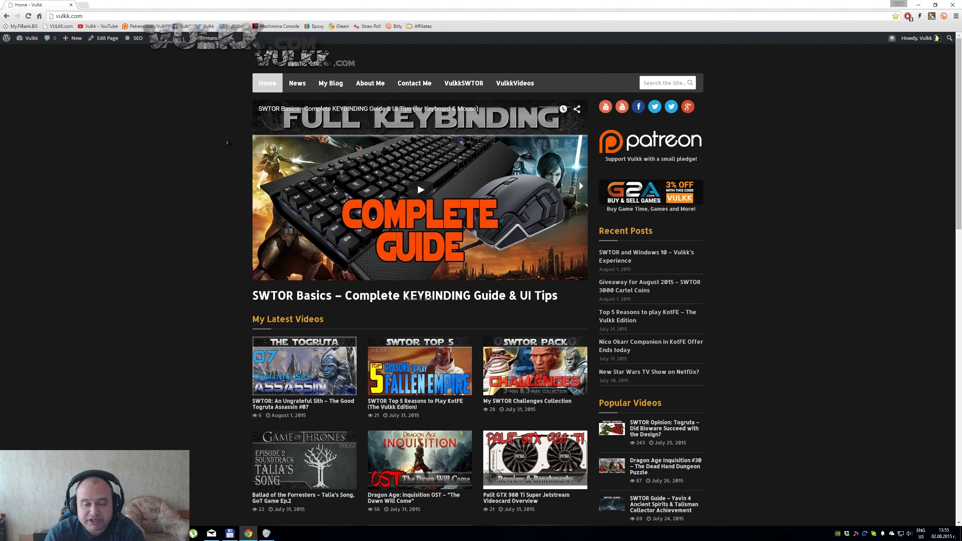
left_click(580, 185)
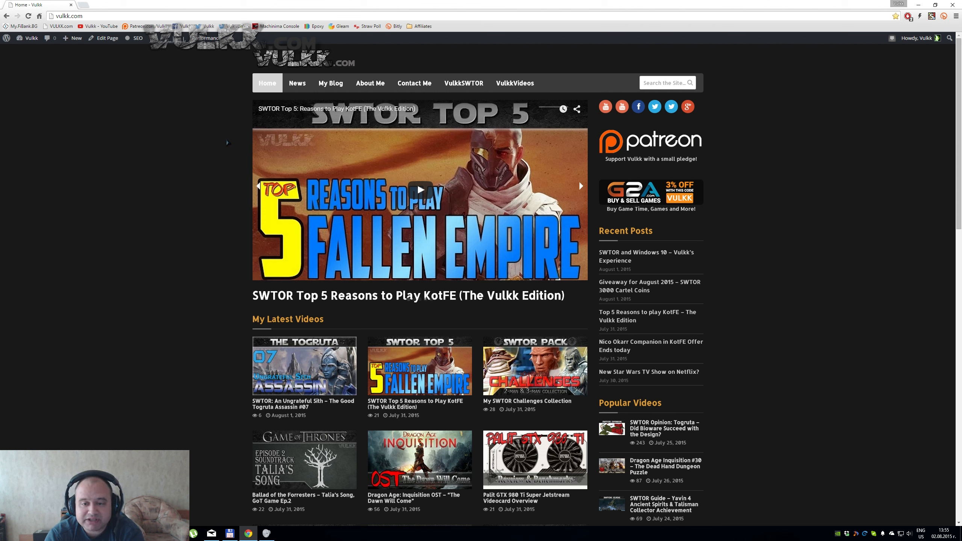
left_click(579, 185)
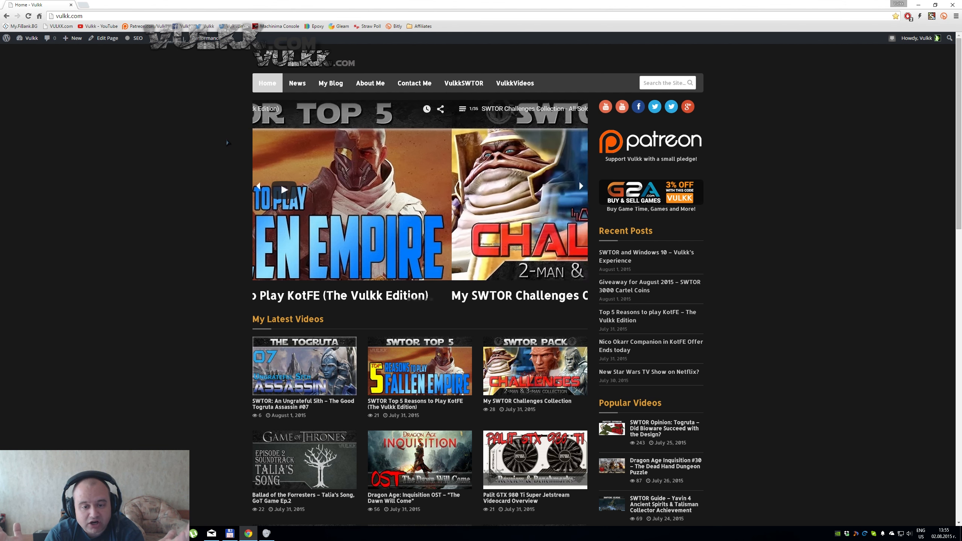
left_click(580, 185)
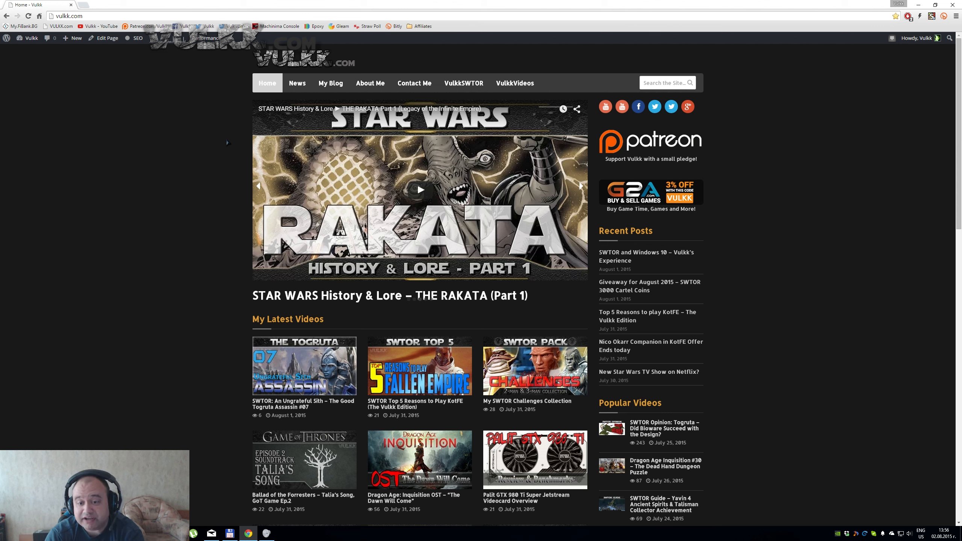
left_click(580, 186)
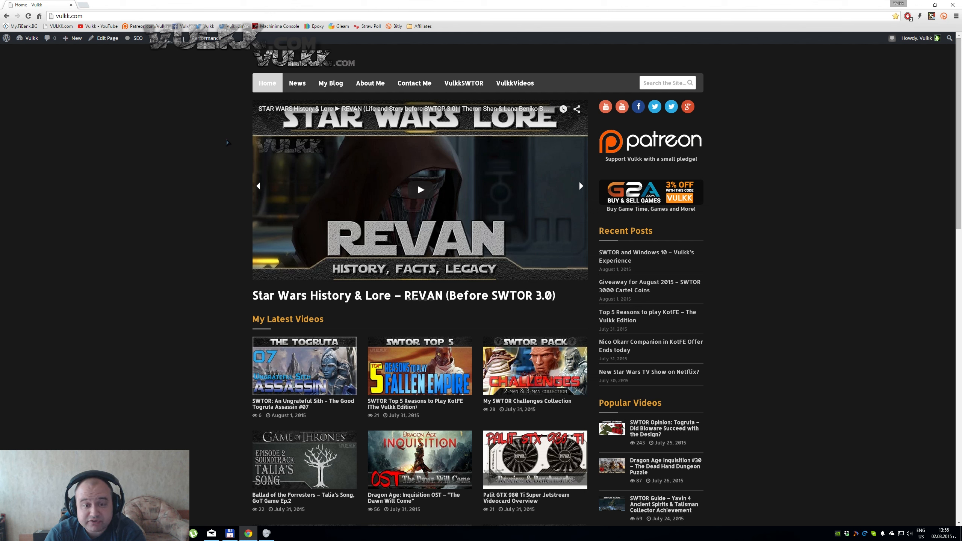
left_click(579, 186)
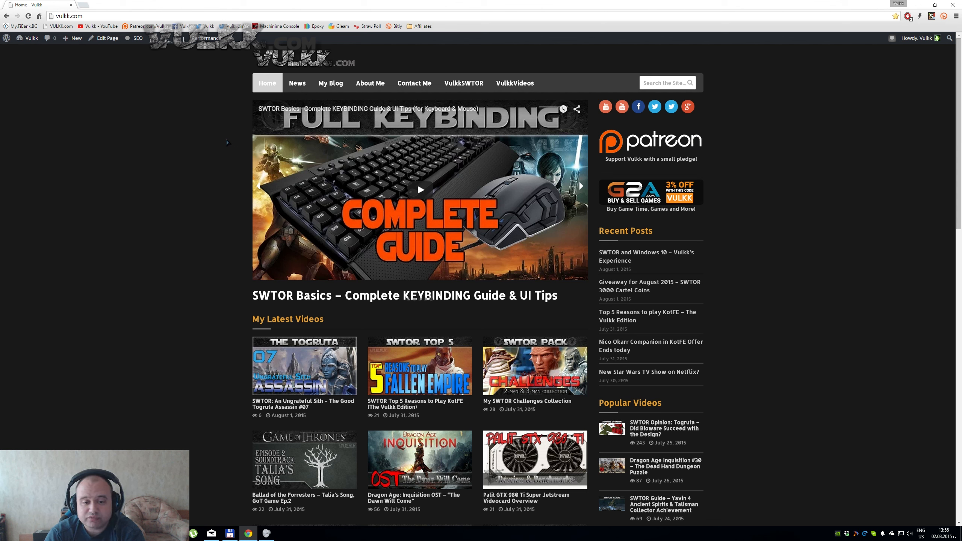
left_click(579, 186)
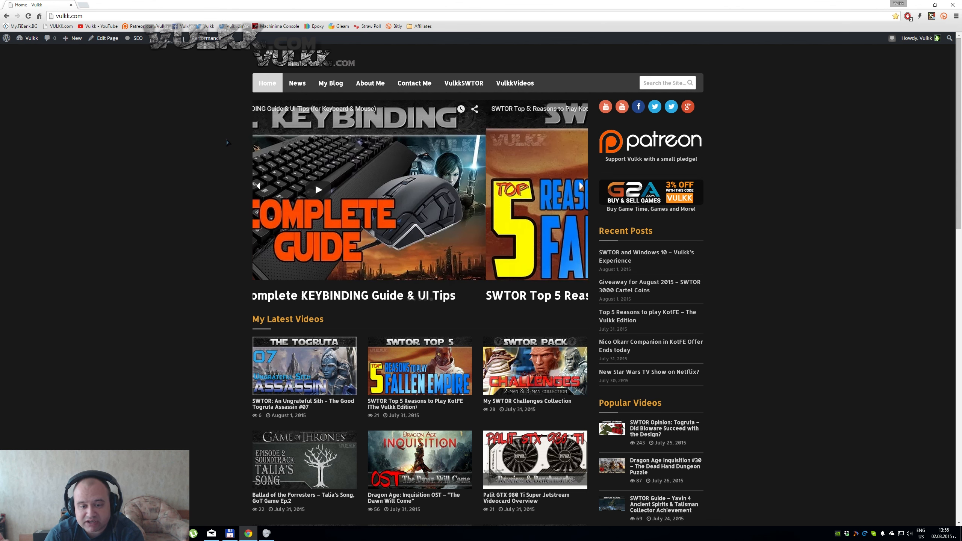
left_click(579, 186)
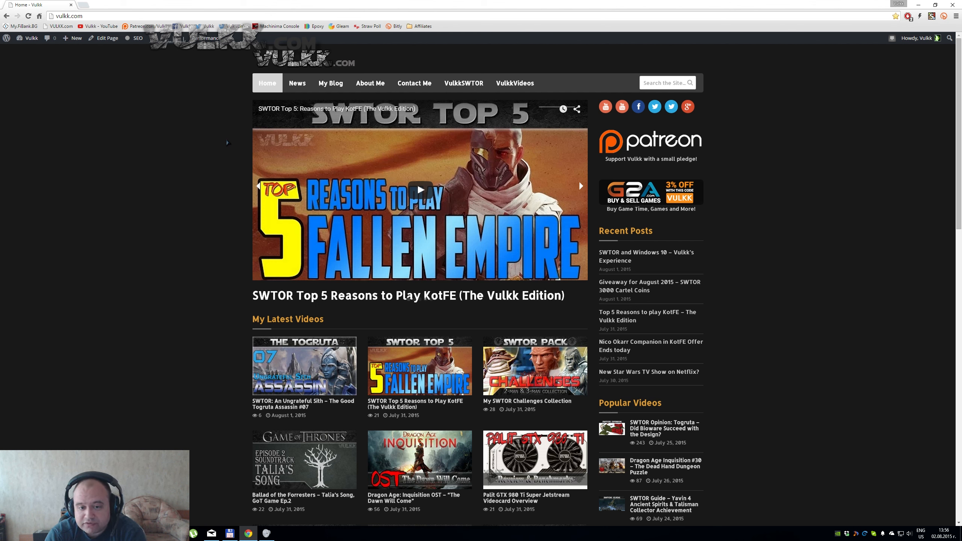
left_click(580, 185)
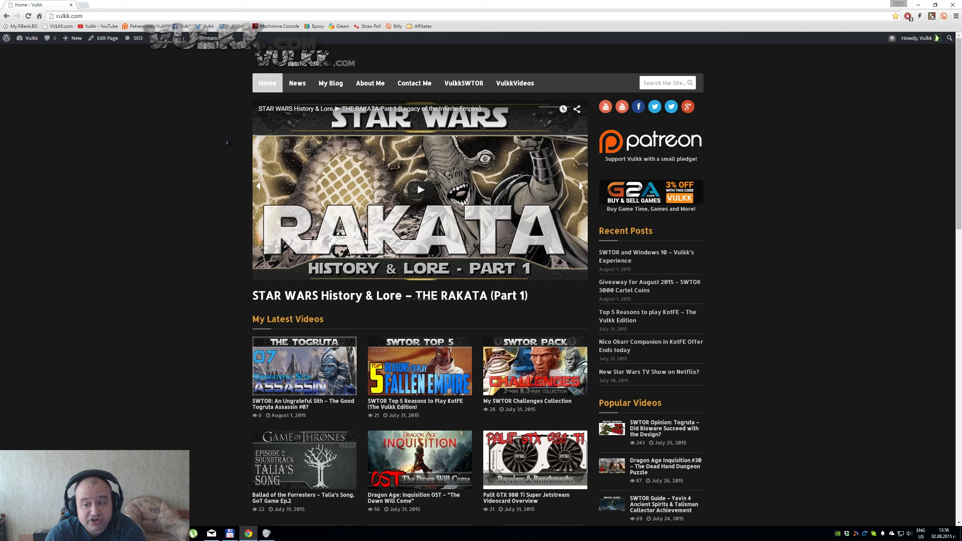
left_click(581, 186)
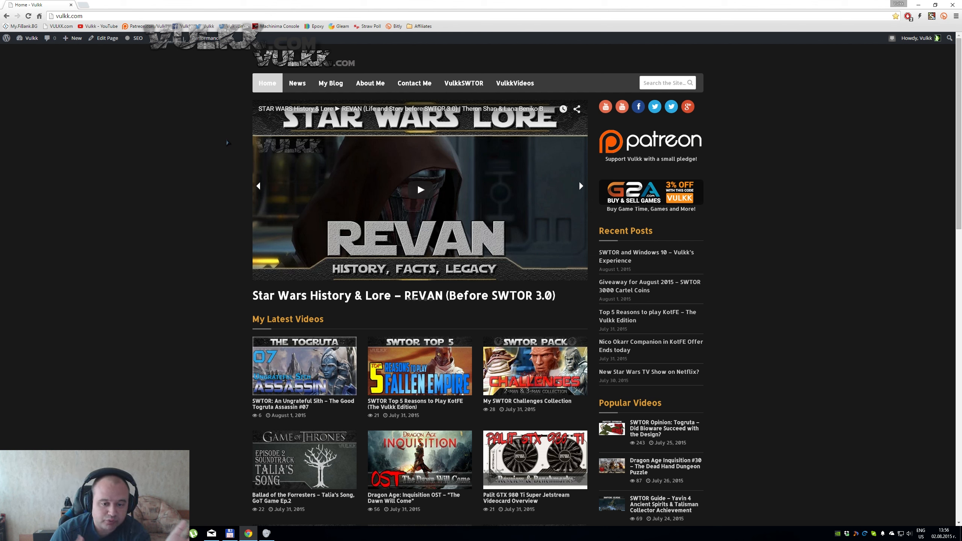
left_click(580, 186)
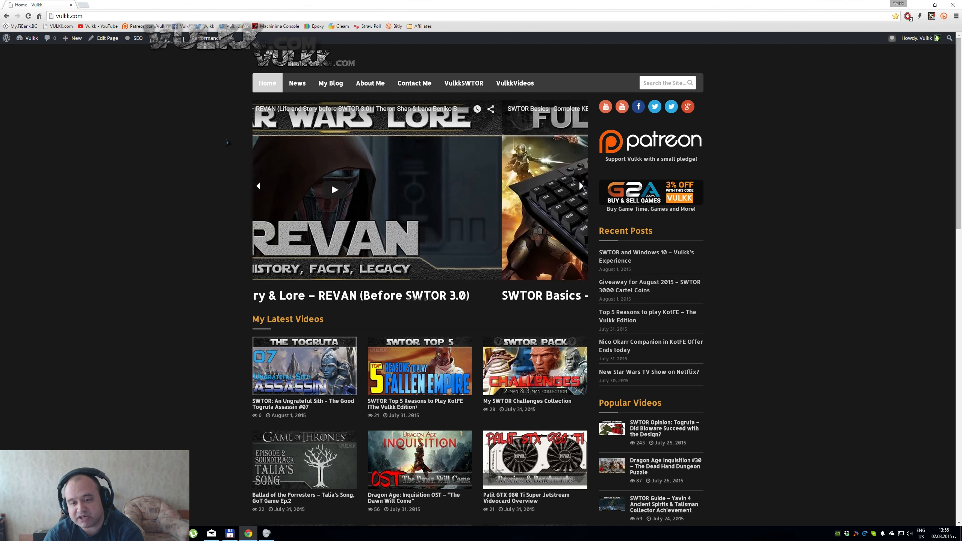
left_click(580, 186)
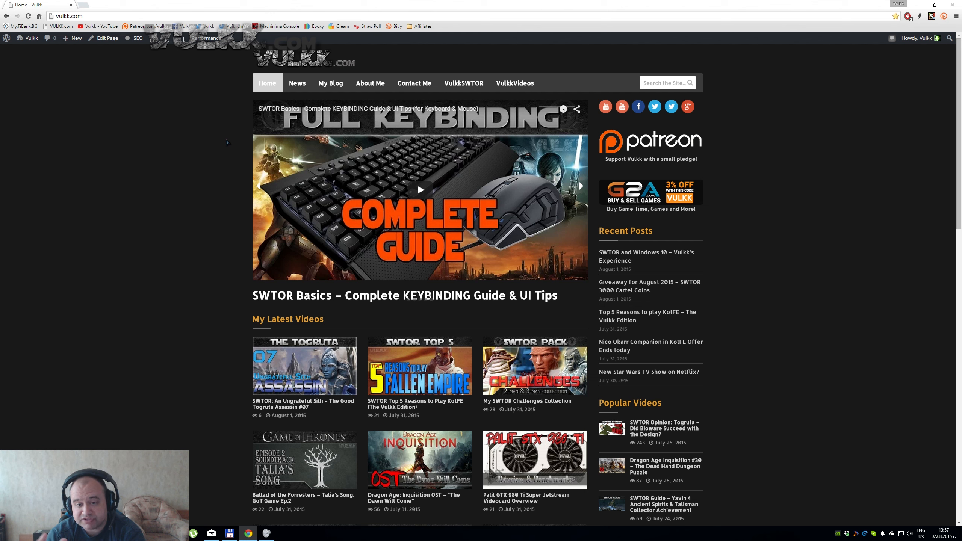
left_click(580, 185)
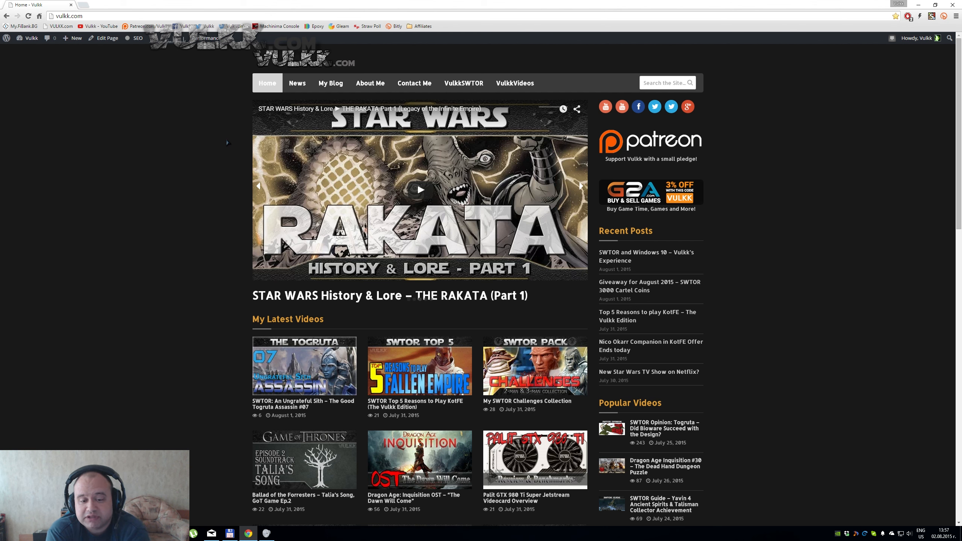
left_click(580, 186)
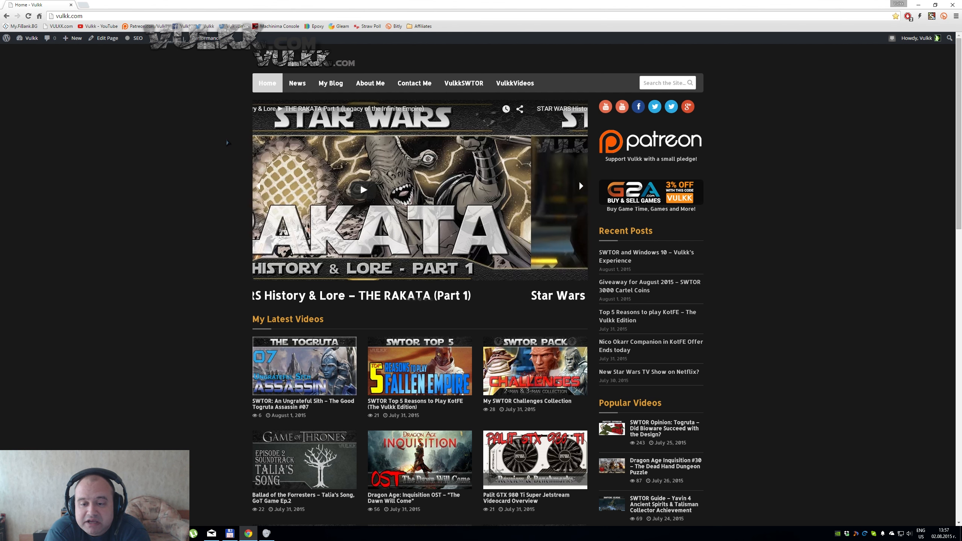
left_click(579, 186)
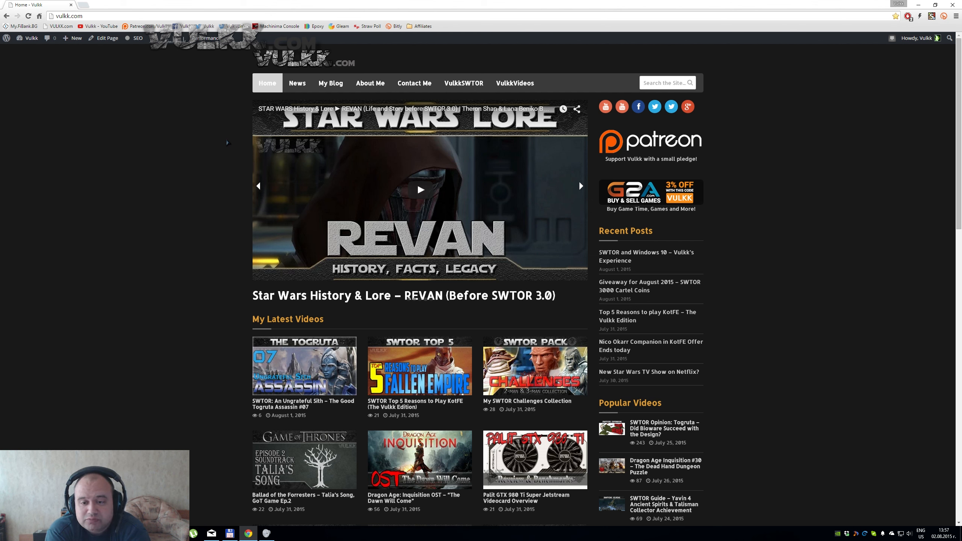
left_click(579, 186)
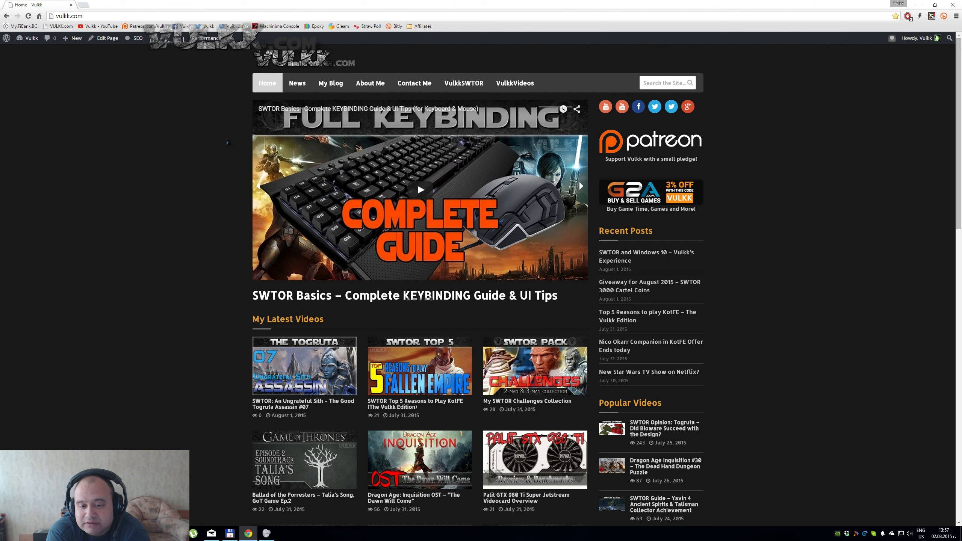
left_click(579, 186)
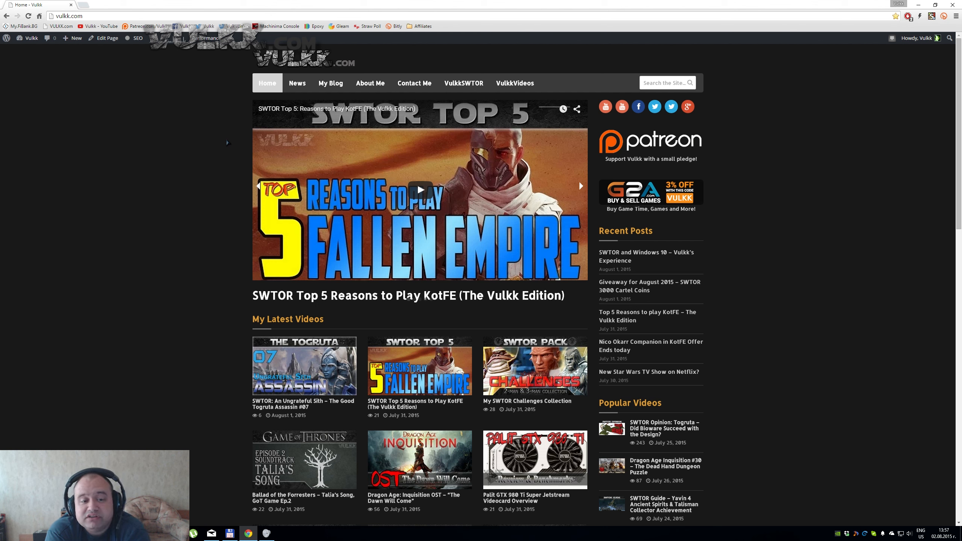
left_click(578, 186)
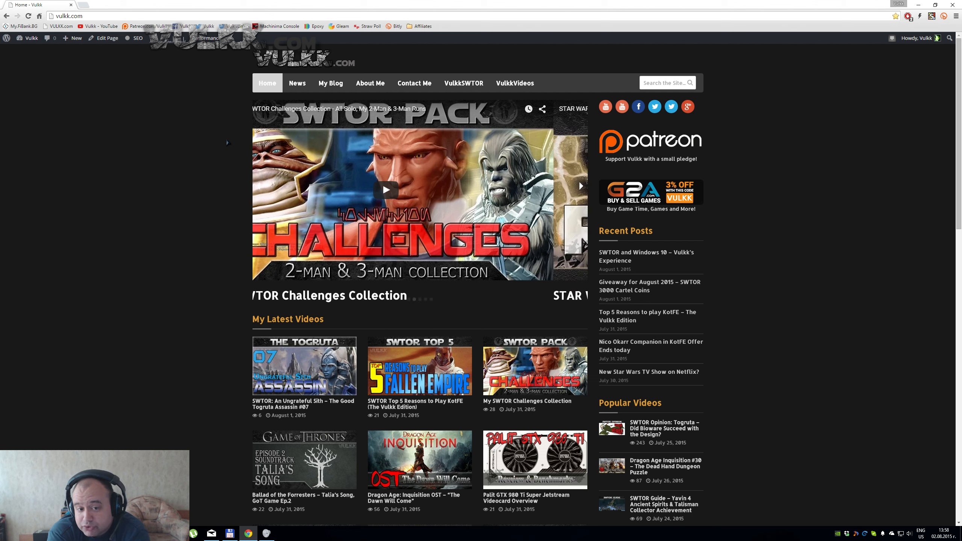
left_click(579, 185)
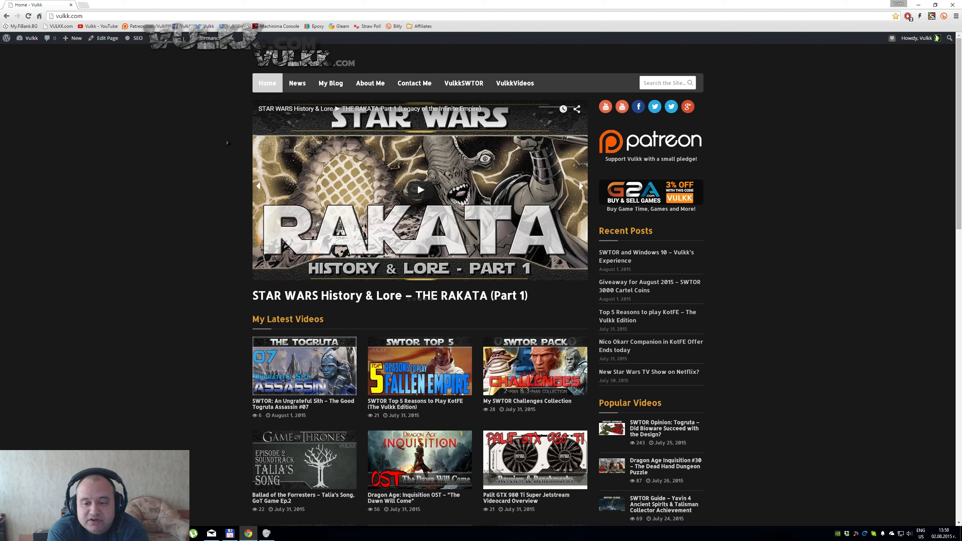
left_click(580, 186)
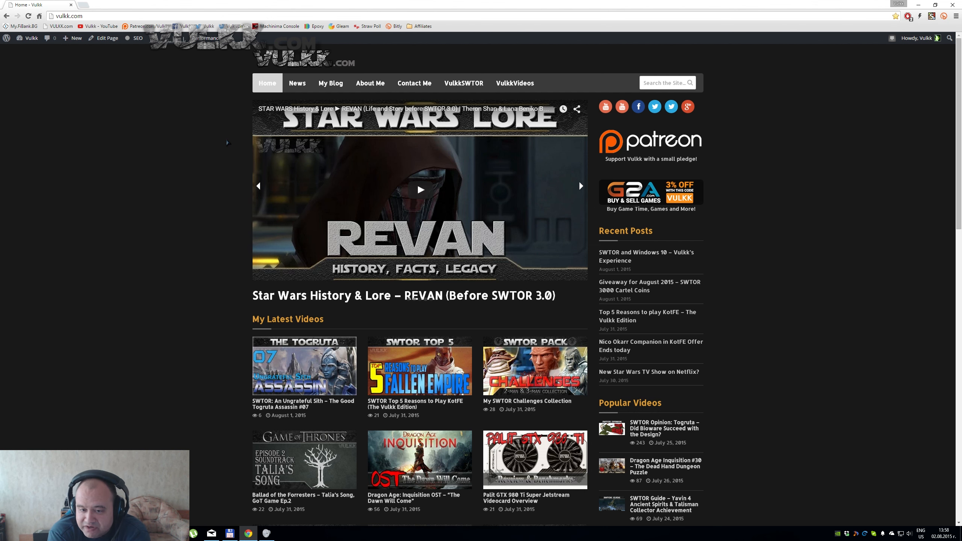
scroll("down", 3)
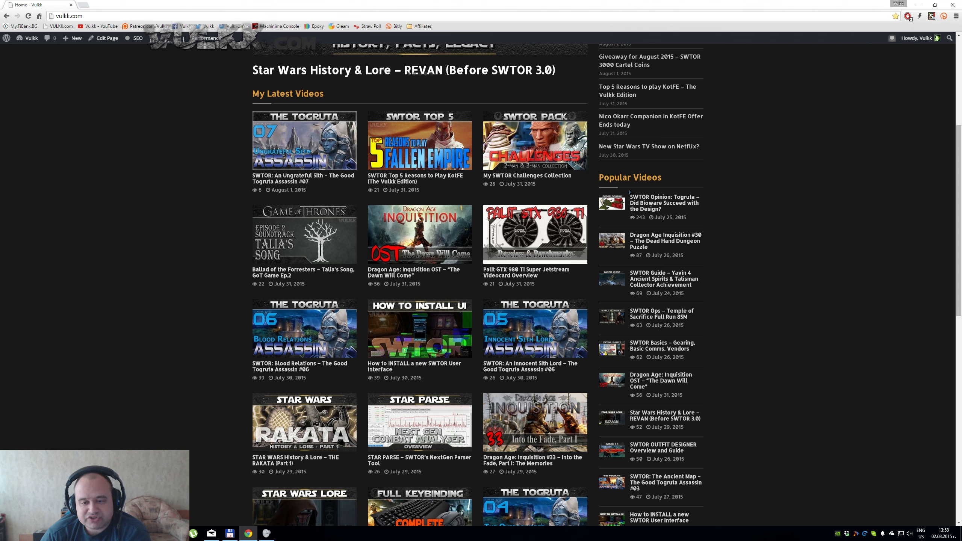
mouse_move(704, 209)
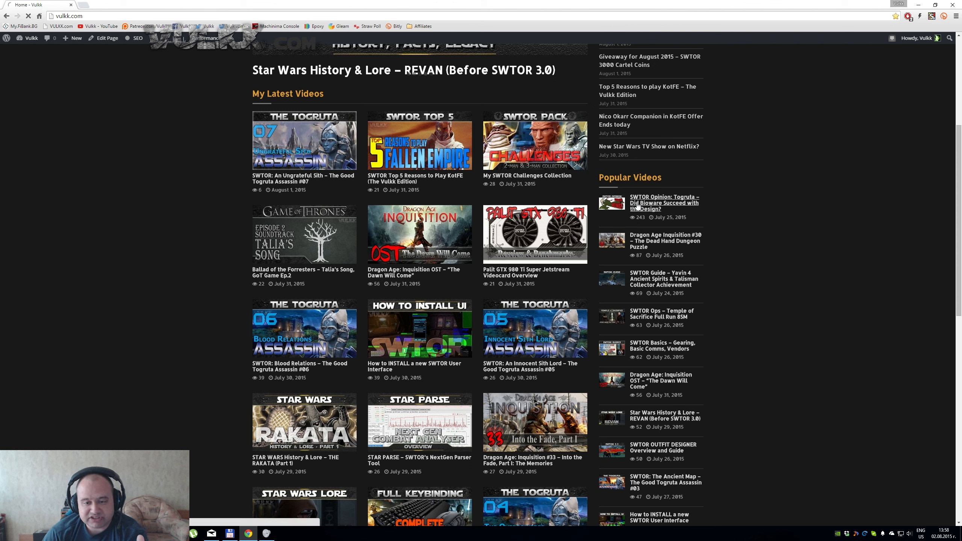
left_click(664, 203)
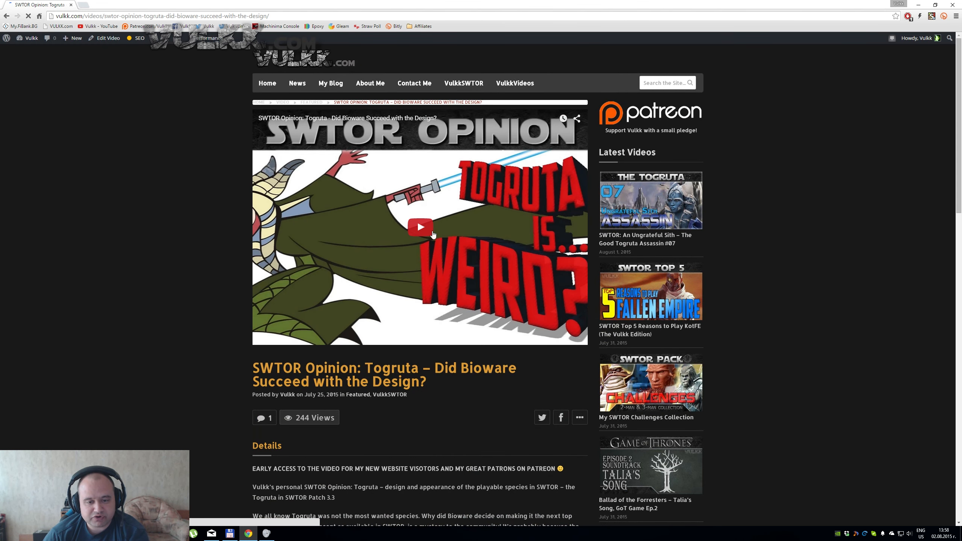
- Return from the Togruta video post to the vulkk.com homepage via Home
left_click(420, 227)
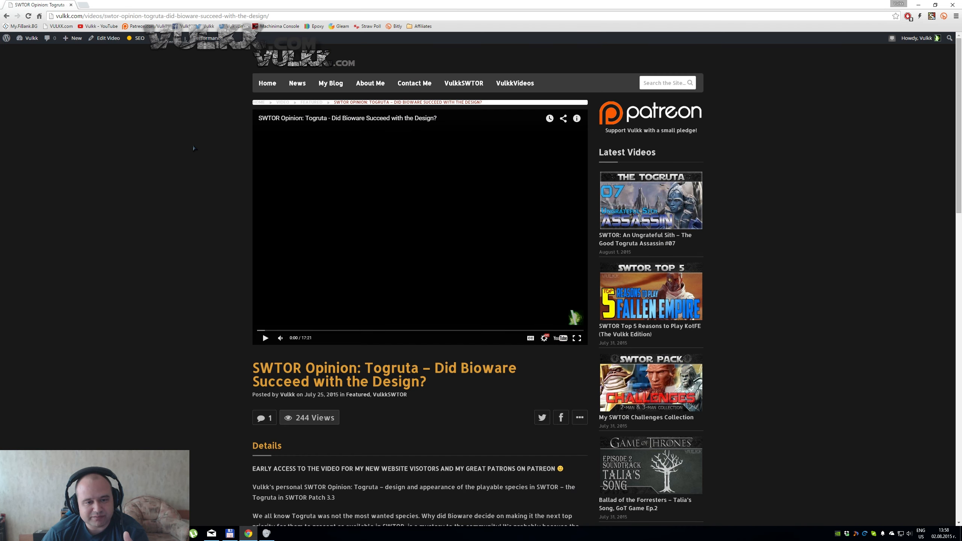
mouse_move(208, 159)
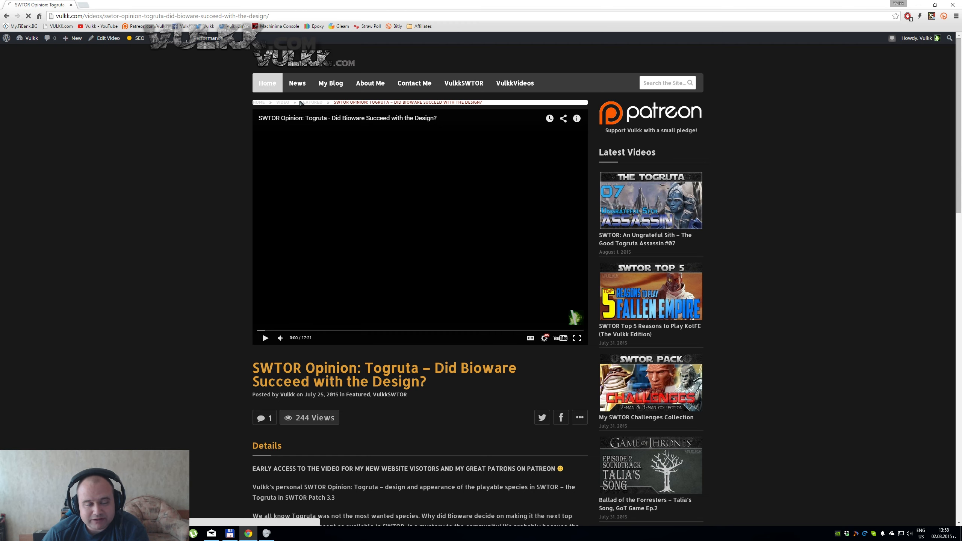
left_click(267, 83)
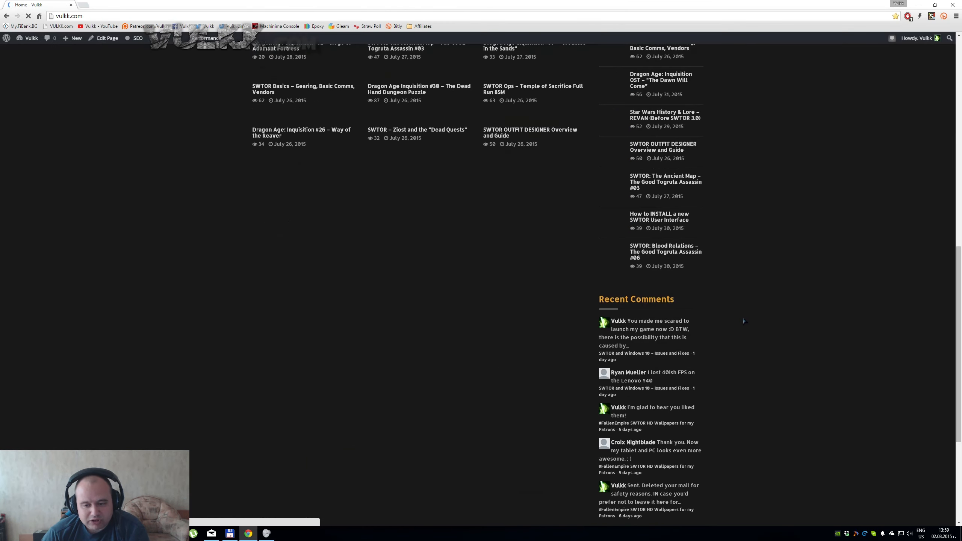
scroll("up", 3)
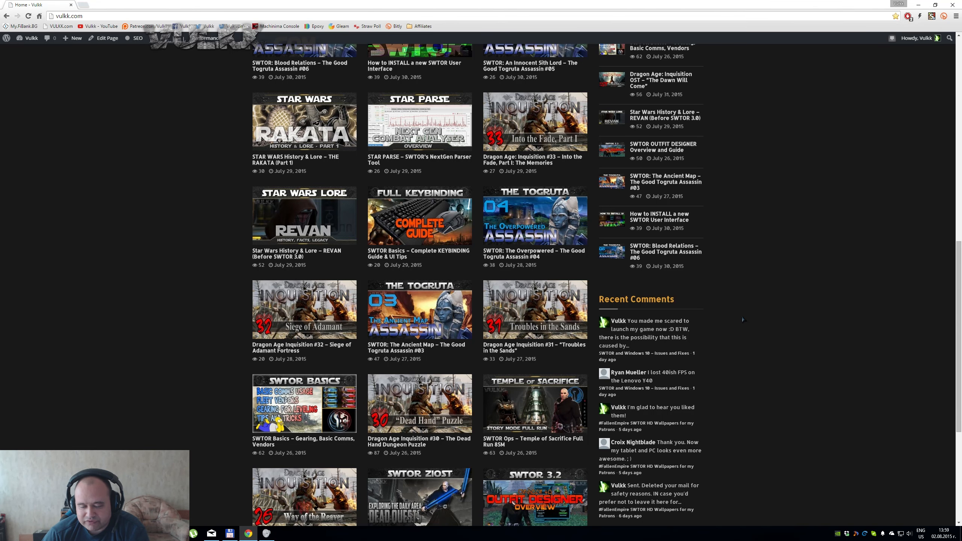
scroll("down", 3)
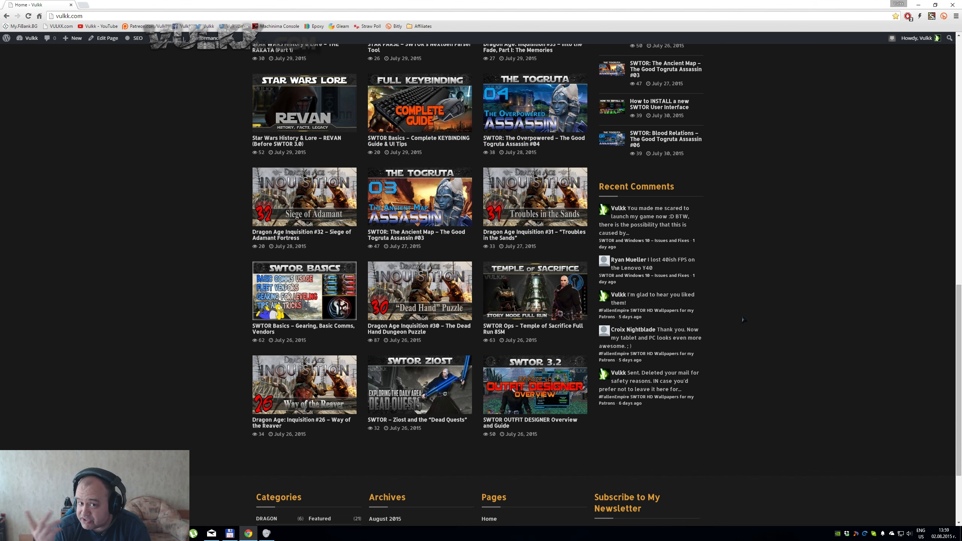
scroll("down", 3)
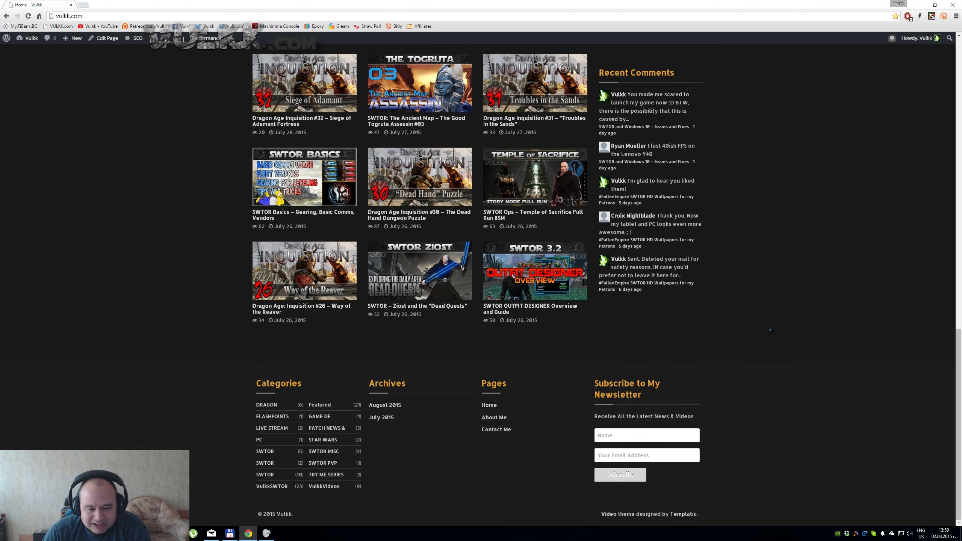
mouse_move(801, 309)
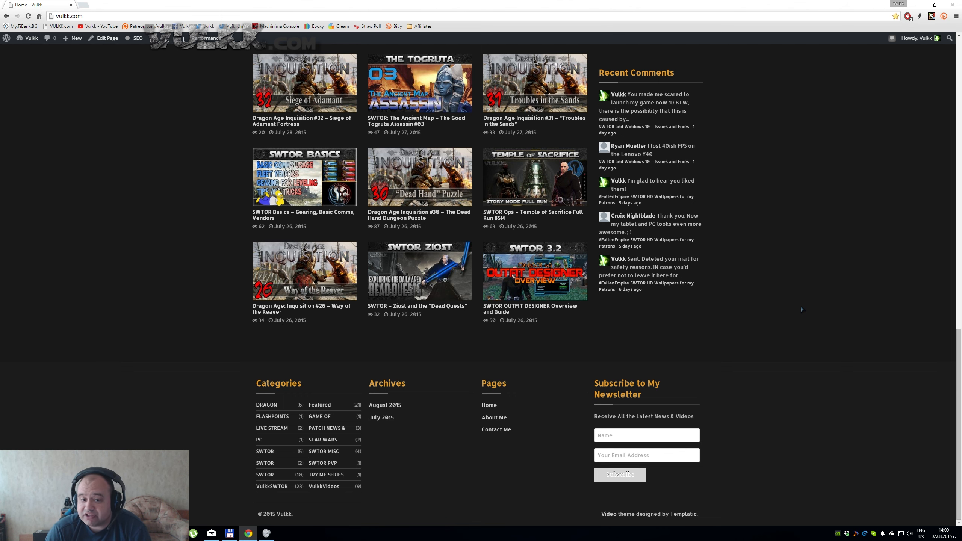
scroll("up", 3)
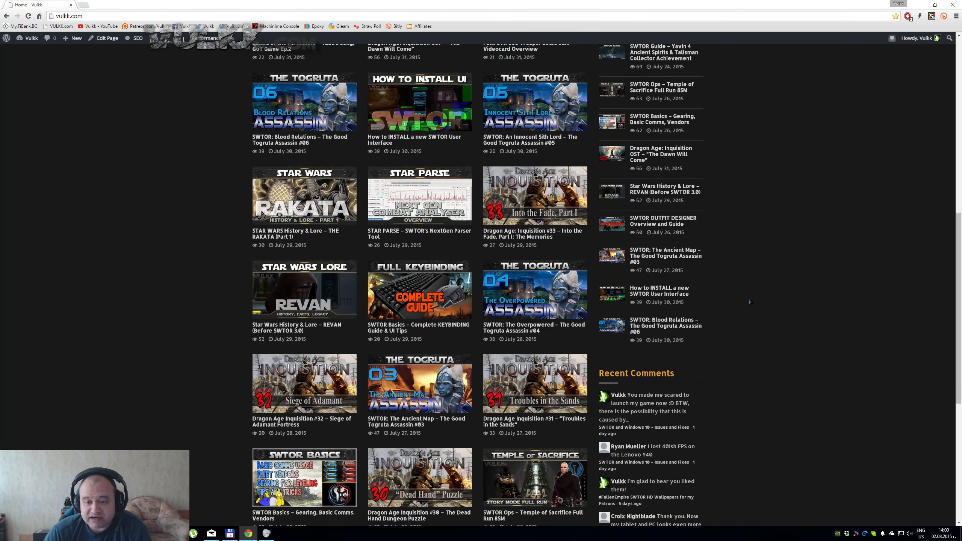
scroll("up", 3)
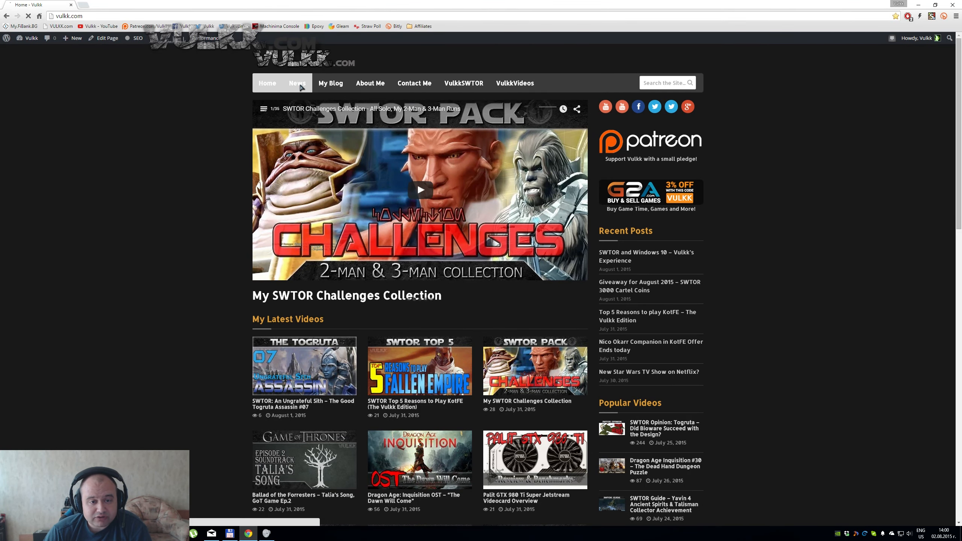
- Open the News category and scroll through posts like the August 2015 Cartel Coins giveaway
left_click(297, 83)
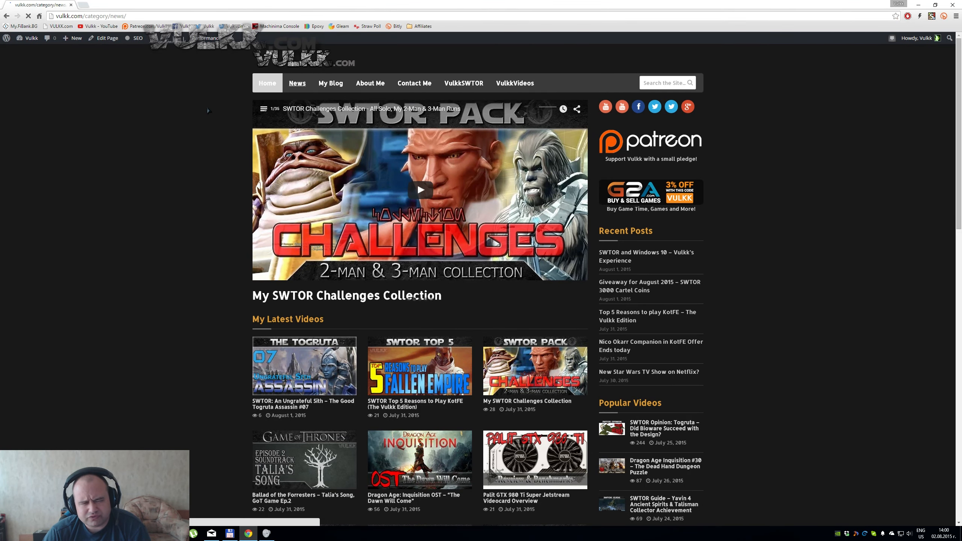
left_click(297, 83)
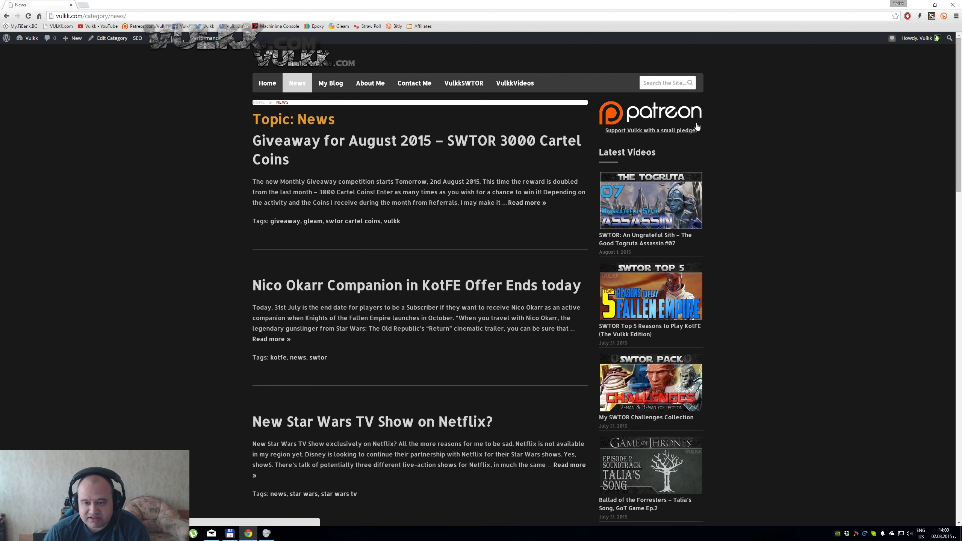
scroll("down", 3)
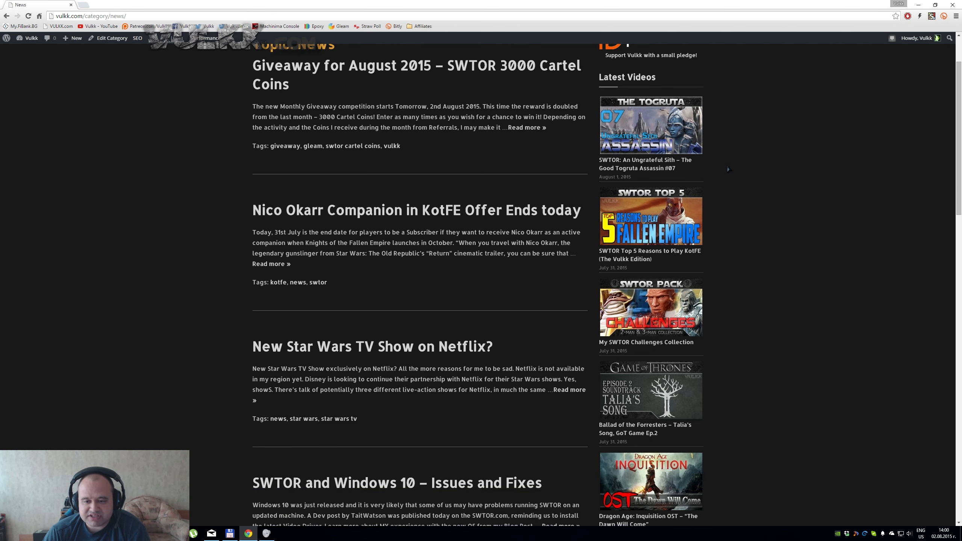
scroll("up", 3)
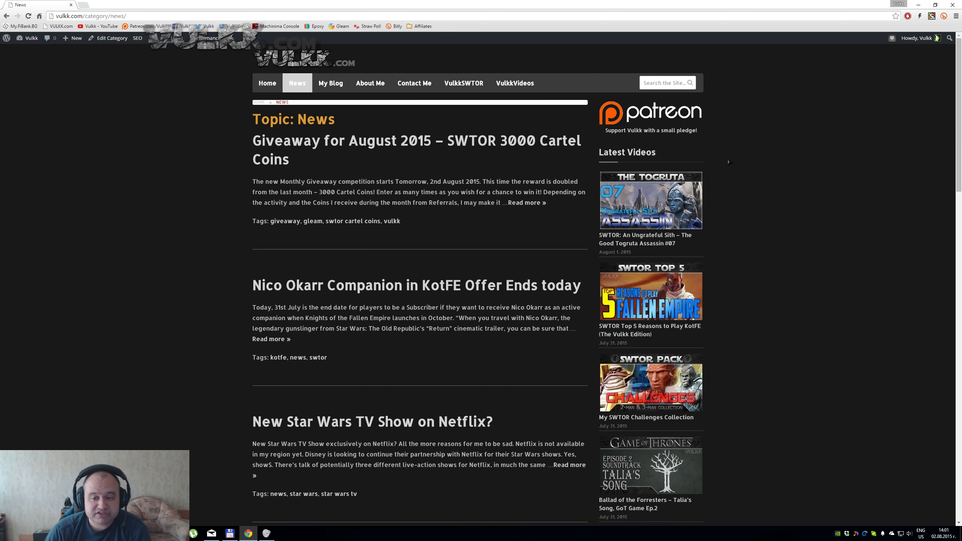
mouse_move(666, 150)
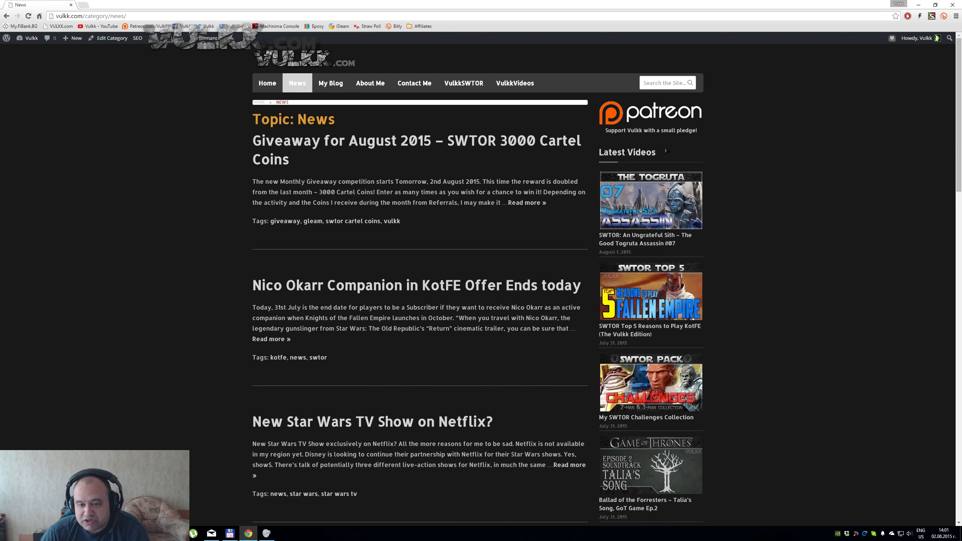
mouse_move(727, 211)
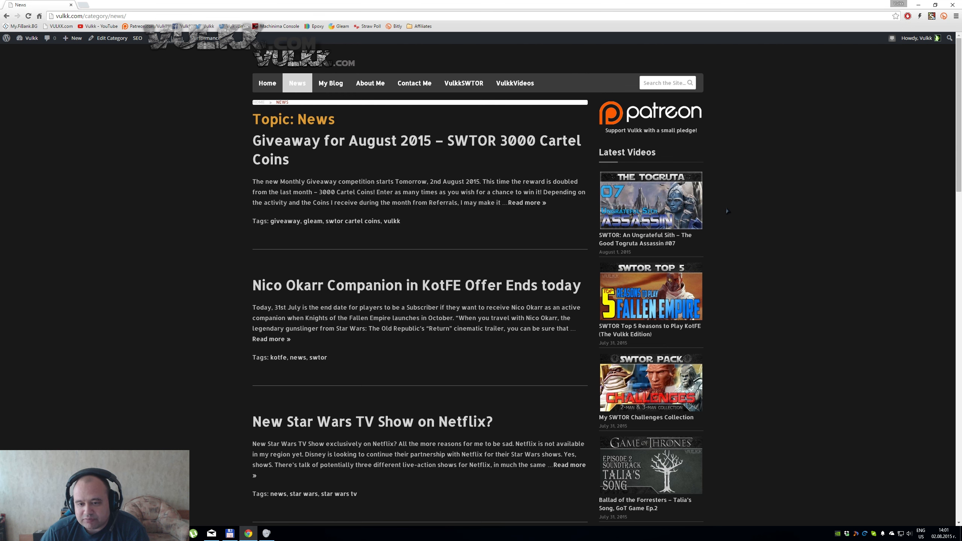
scroll("down", 3)
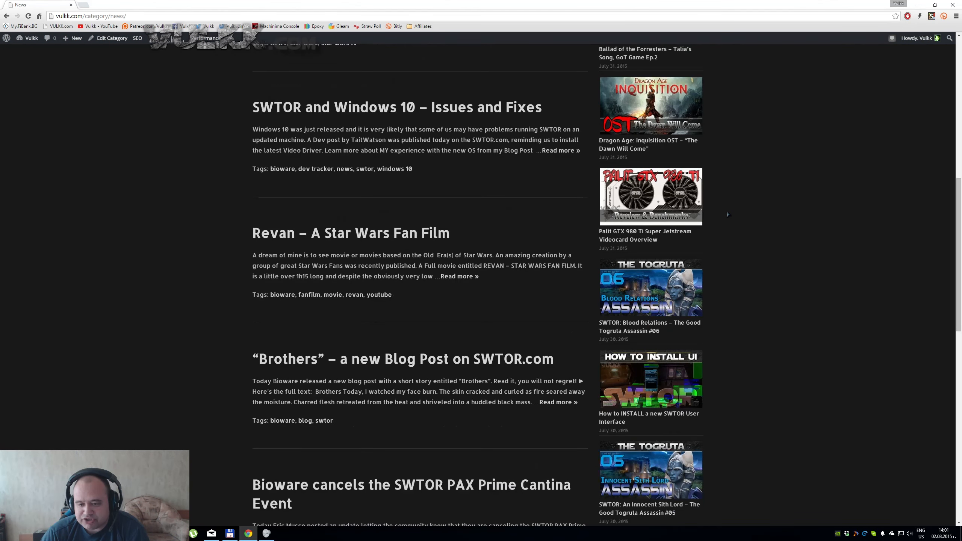
scroll("down", 3)
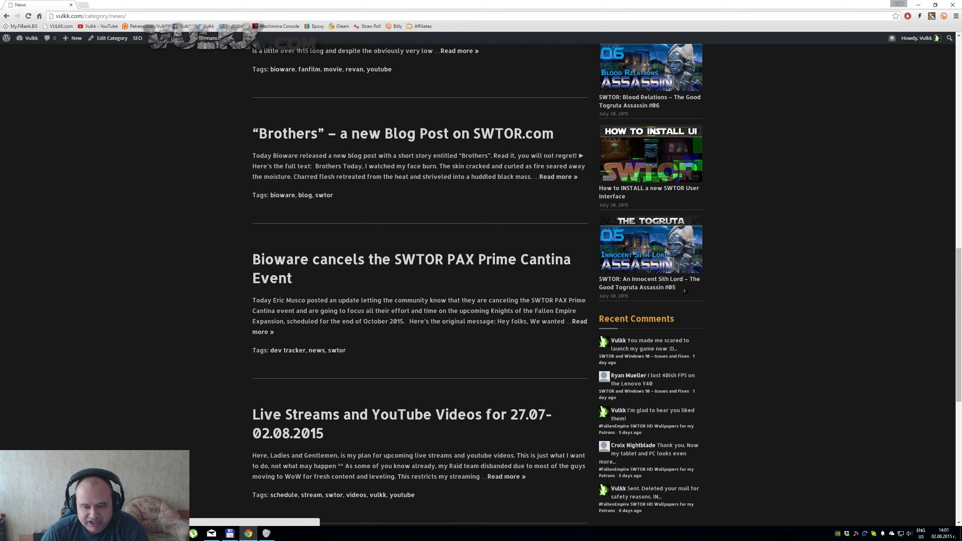
mouse_move(741, 293)
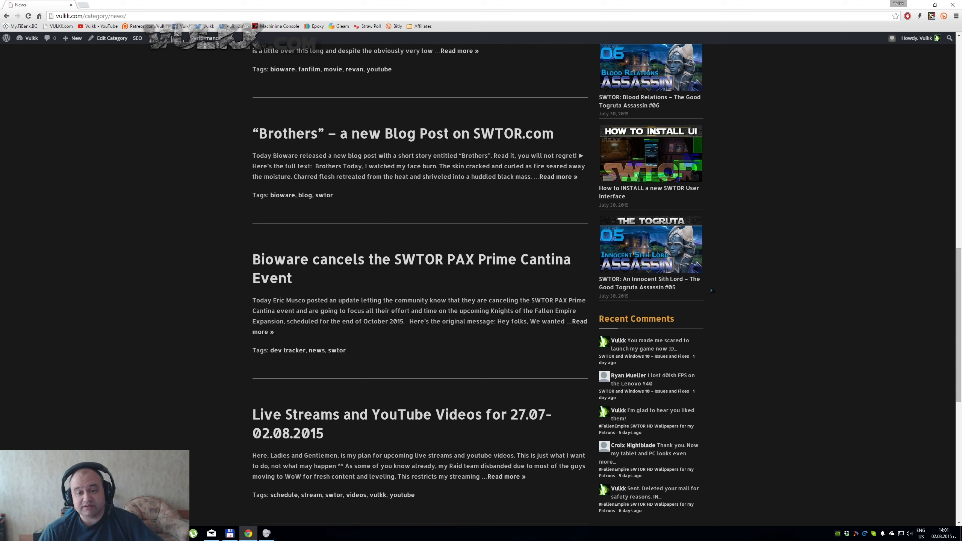
scroll("down", 3)
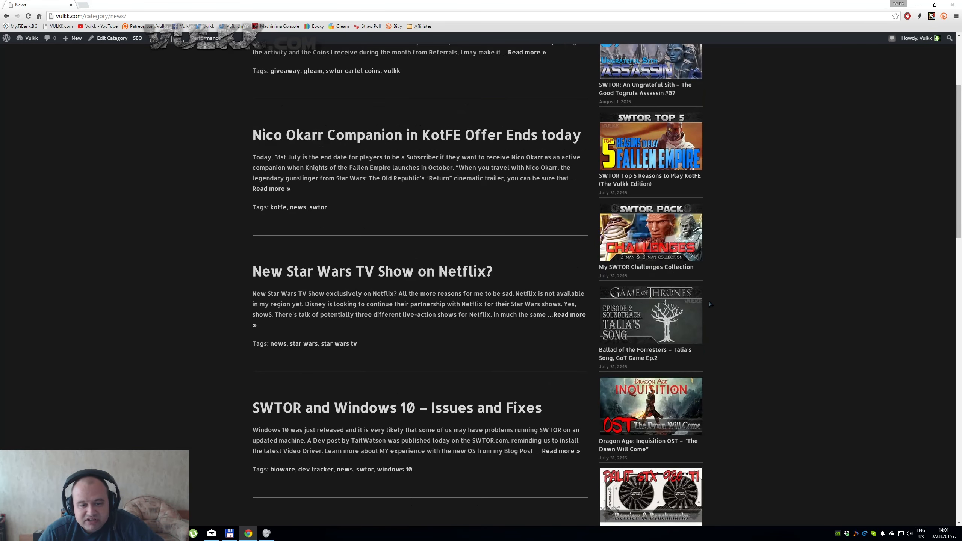
- Scroll back up to the top of the News post list
scroll("up", 3)
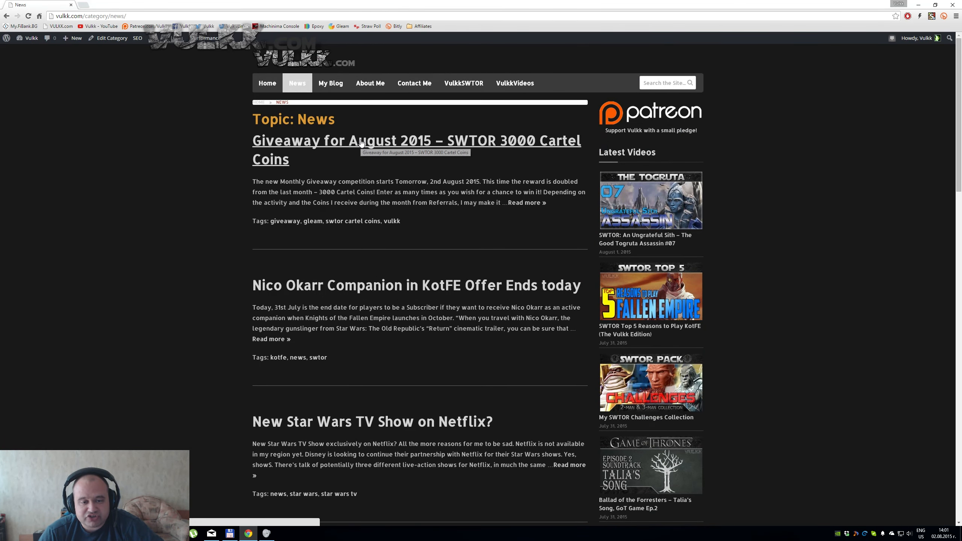
mouse_move(322, 206)
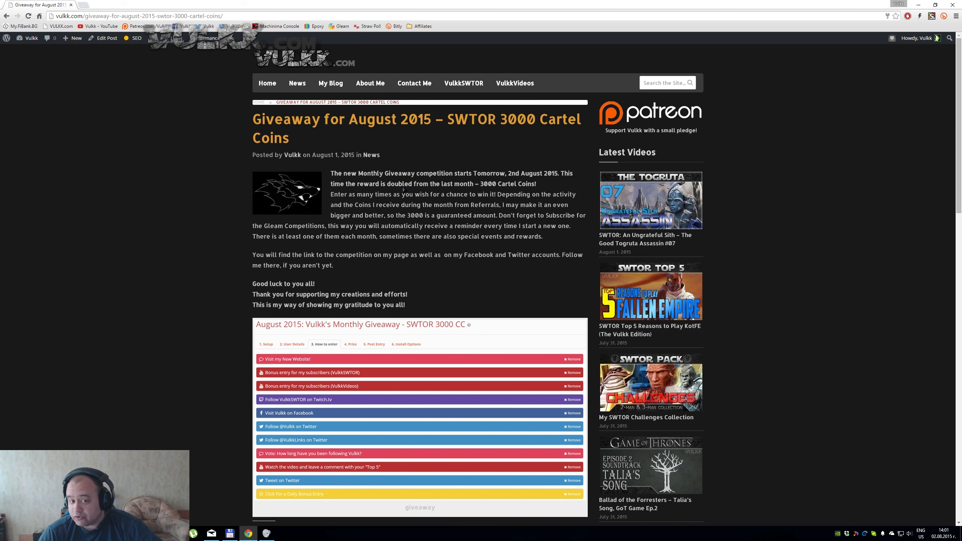
scroll("down", 3)
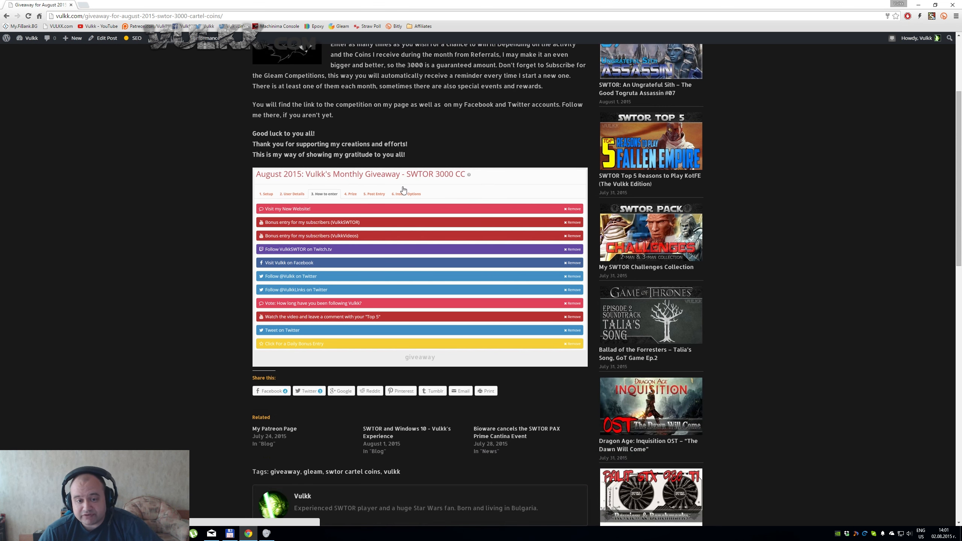
mouse_move(270, 209)
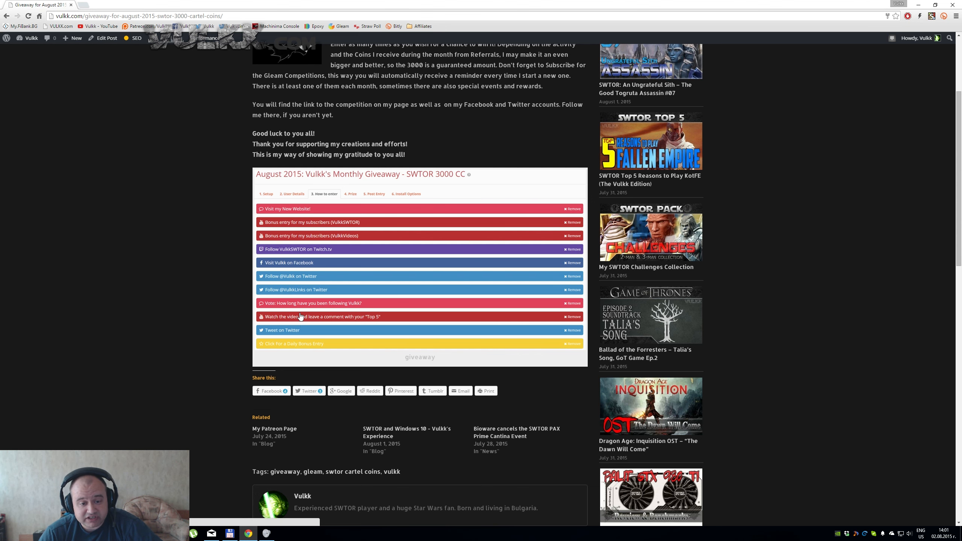
scroll("up", 3)
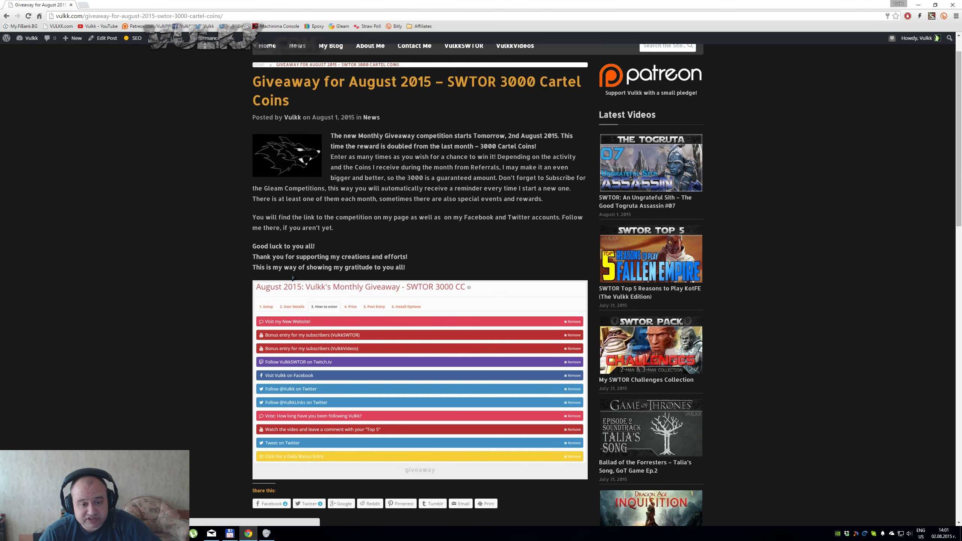
scroll("up", 3)
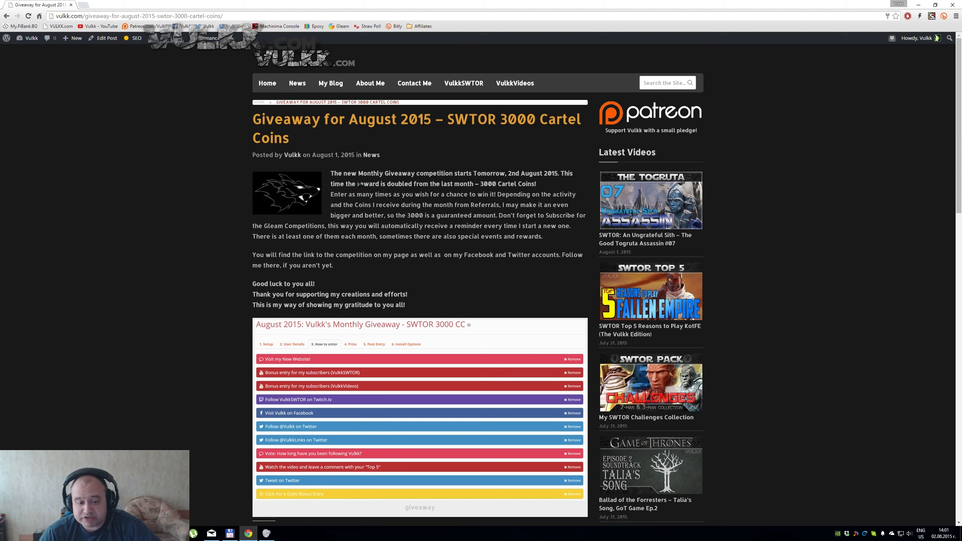
mouse_move(360, 130)
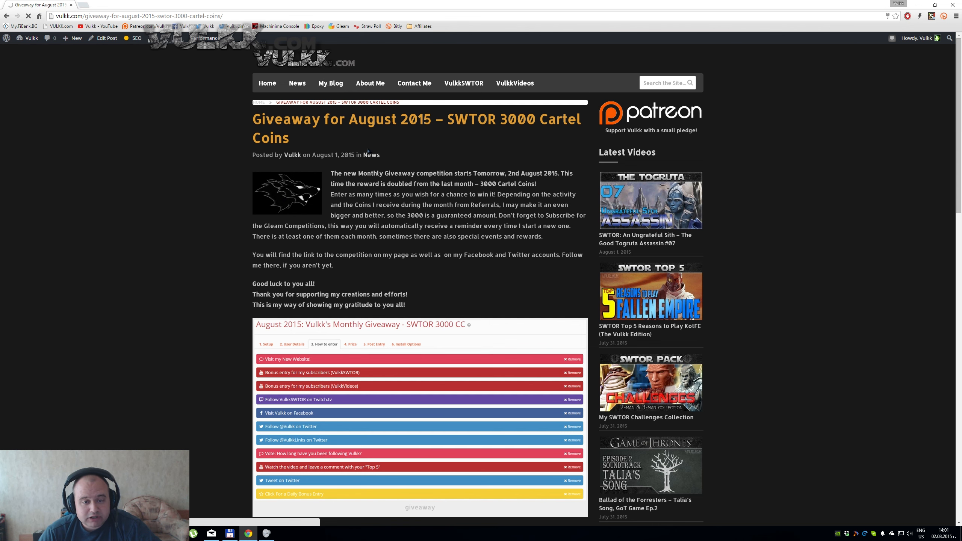
- Open the Blog listing, then read the 'SWTOR and Windows 10 – Vulkk's Experience' post
left_click(330, 83)
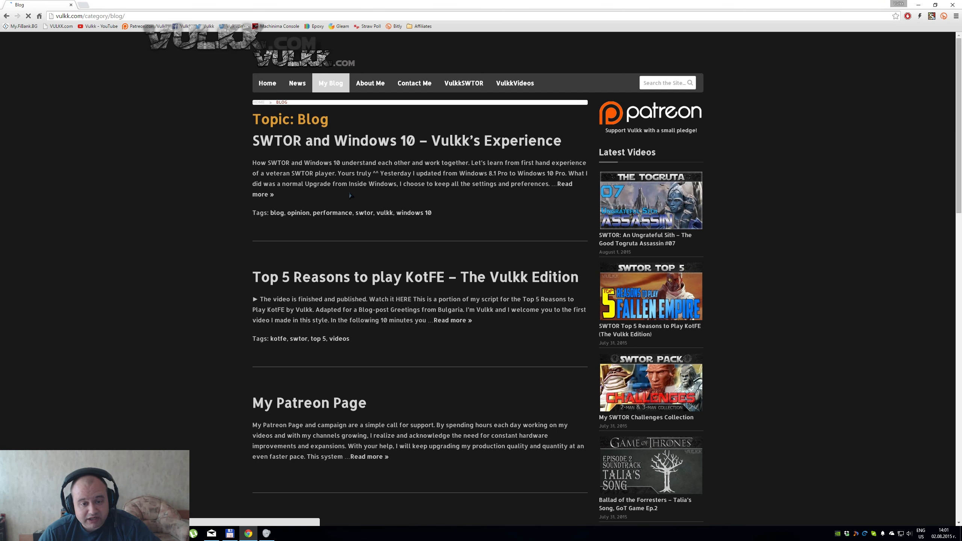
mouse_move(257, 194)
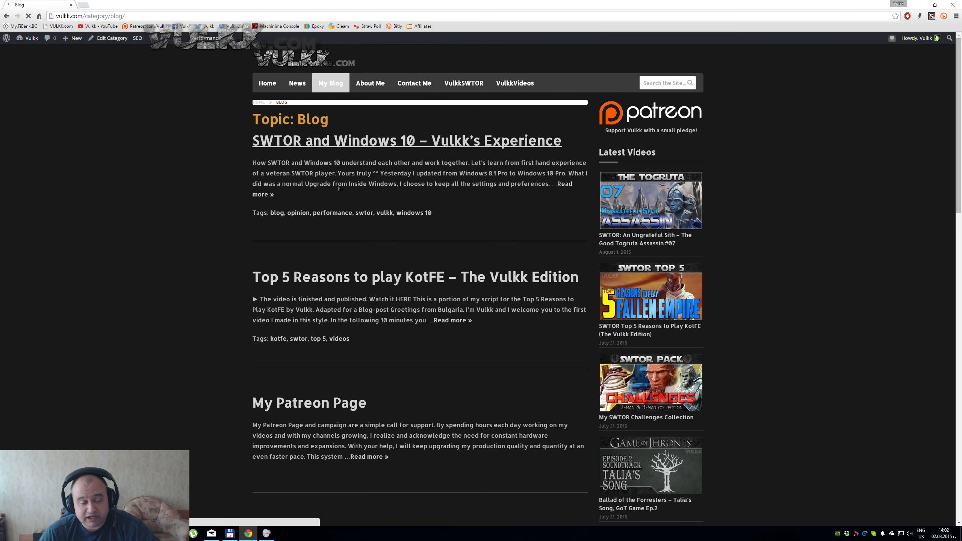
left_click(406, 141)
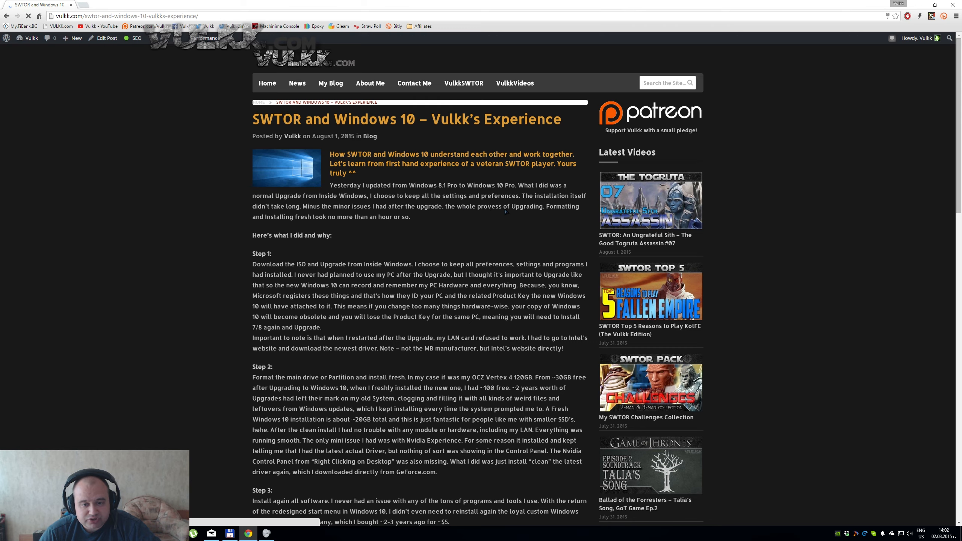
scroll("down", 3)
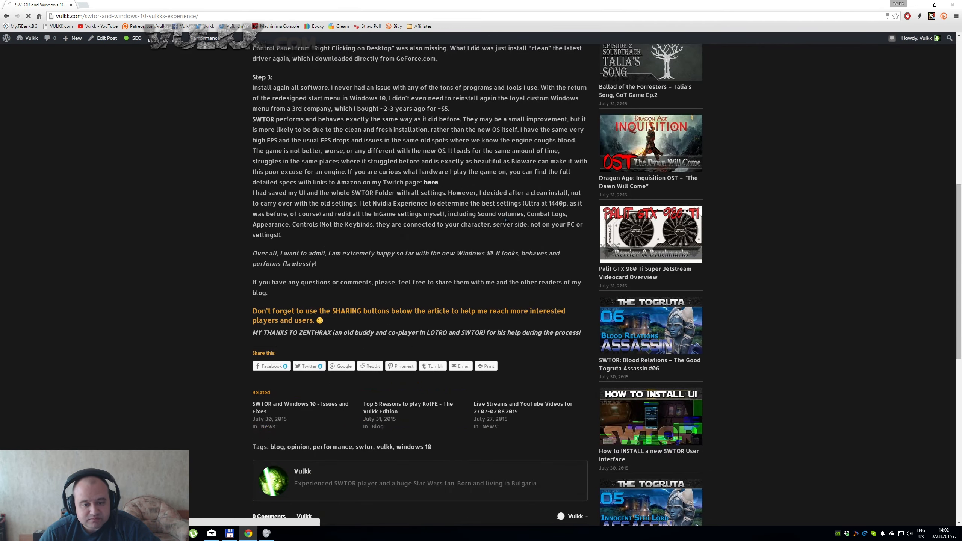
scroll("up", 3)
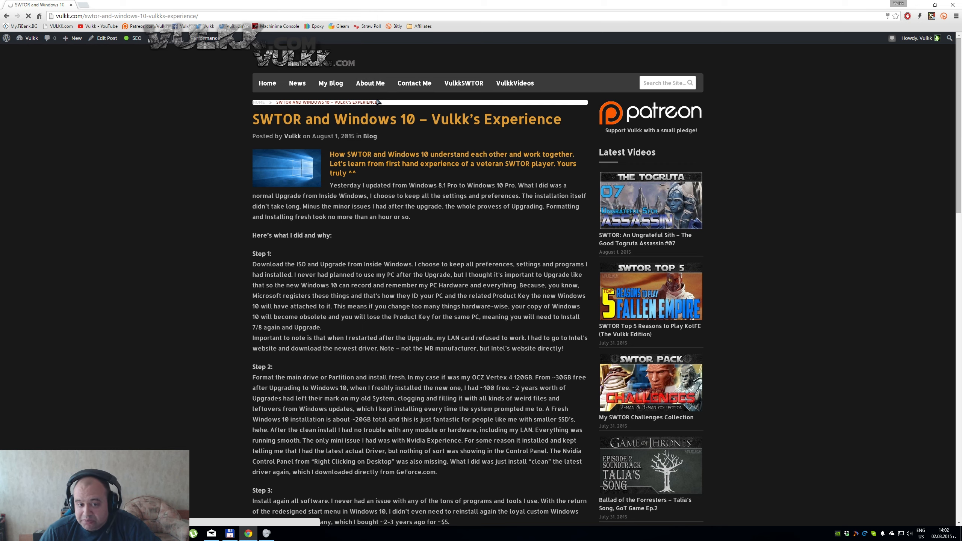
- Scroll through the About Me page, then open the Contact Me form page
left_click(370, 82)
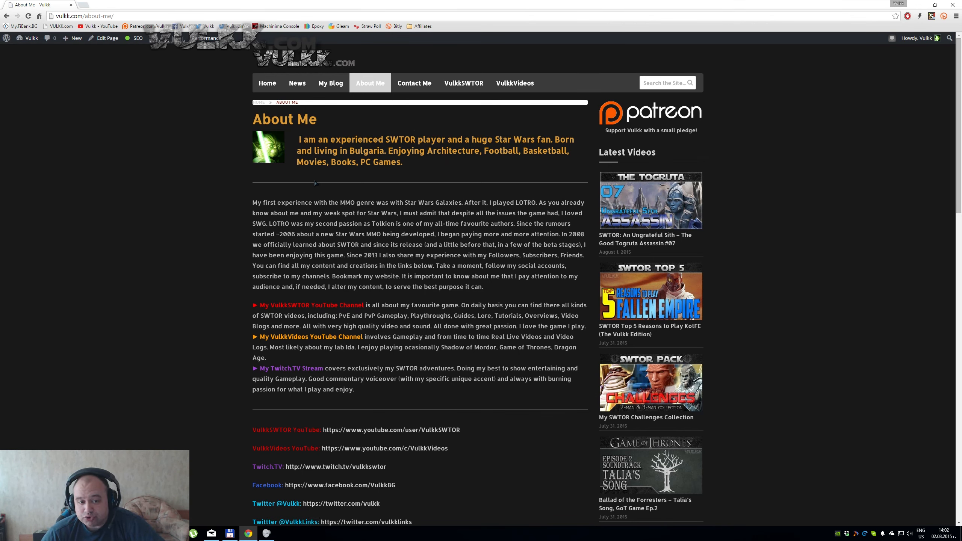
scroll("down", 3)
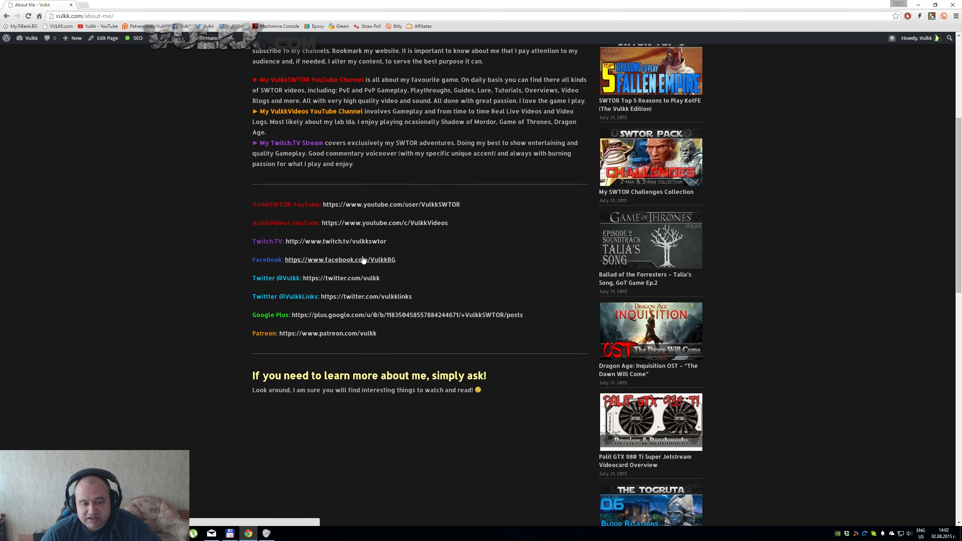
scroll("up", 3)
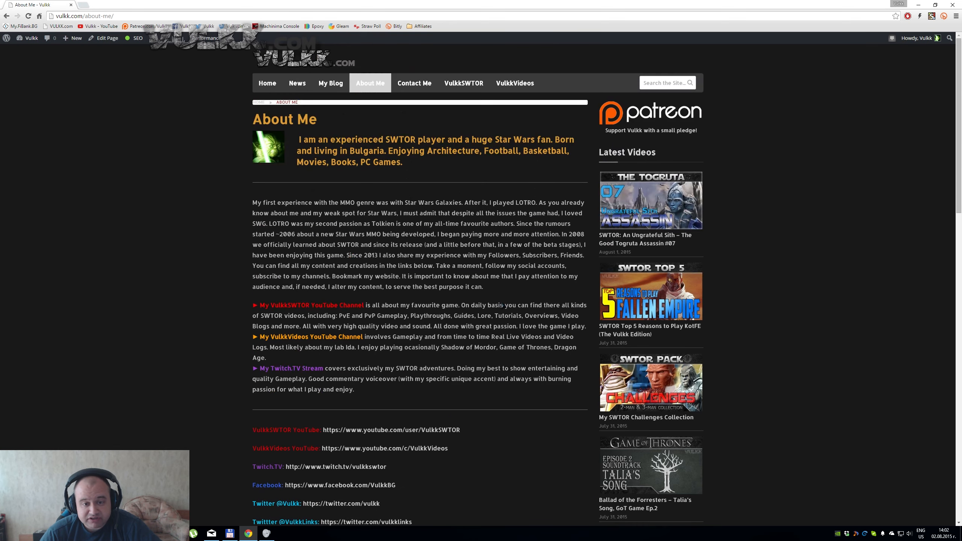
mouse_move(414, 83)
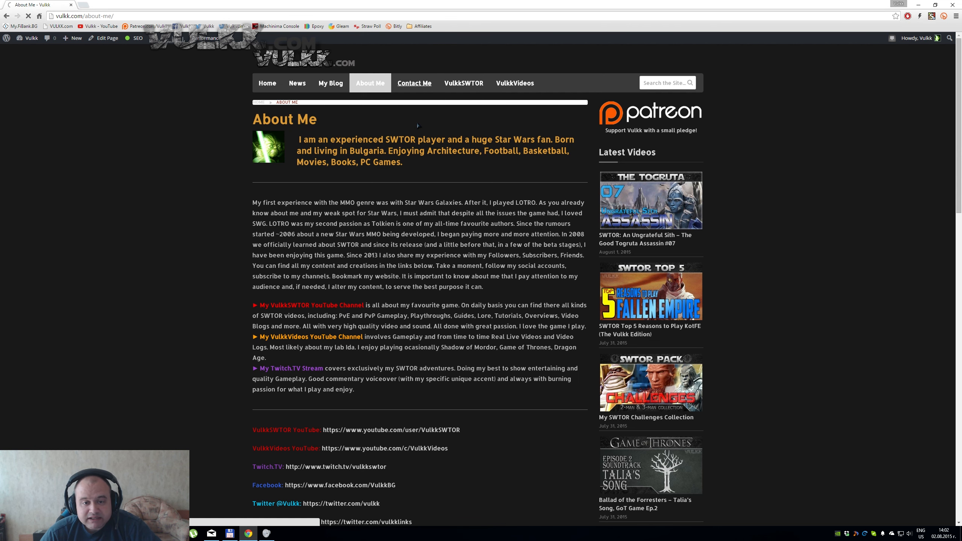
left_click(414, 83)
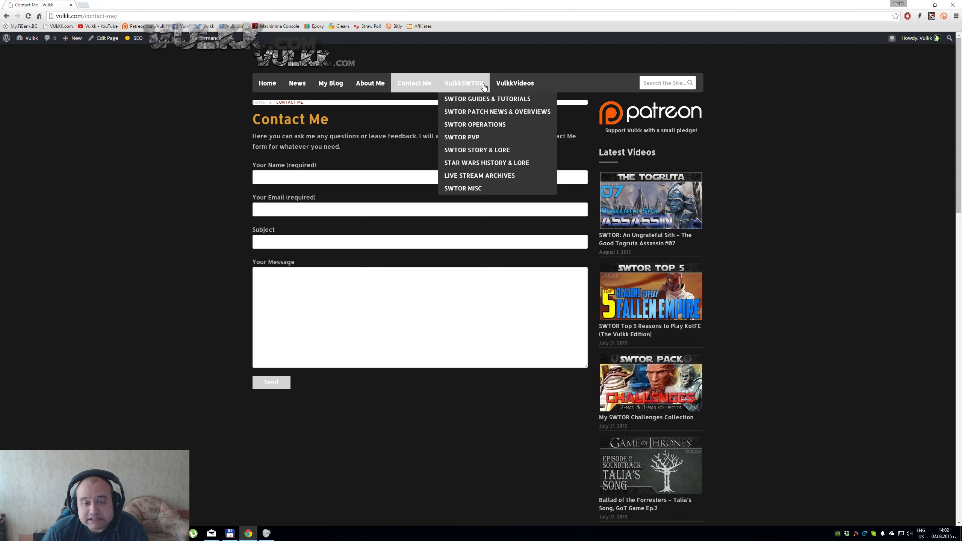
- View the VulkkSWTOR archive, then open the Dragon Age: Inquisition category under VulkkVideos
left_click(463, 83)
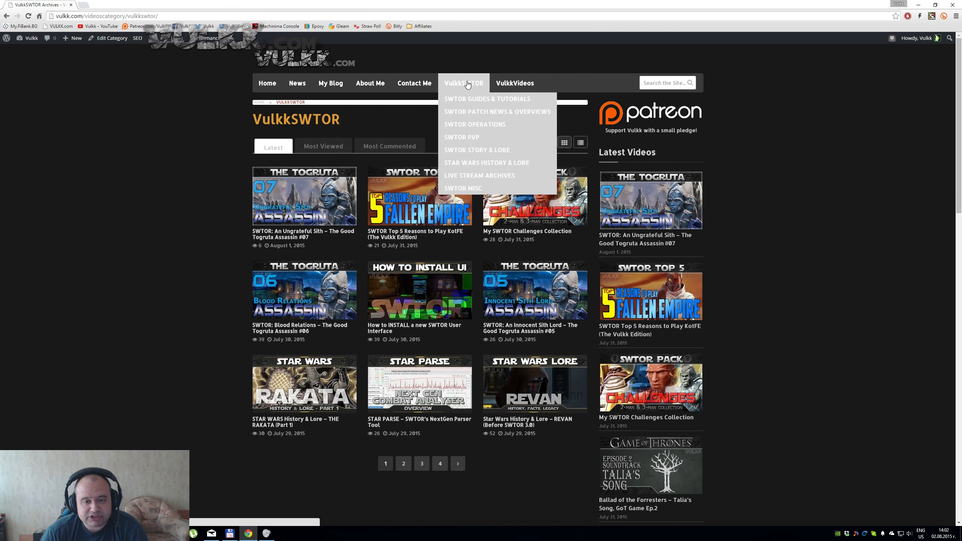
mouse_move(461, 81)
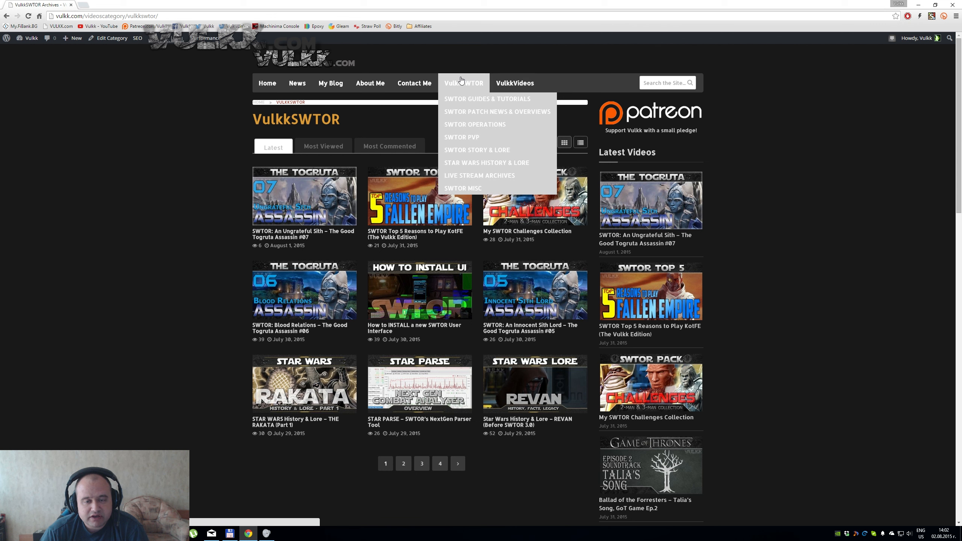
mouse_move(487, 99)
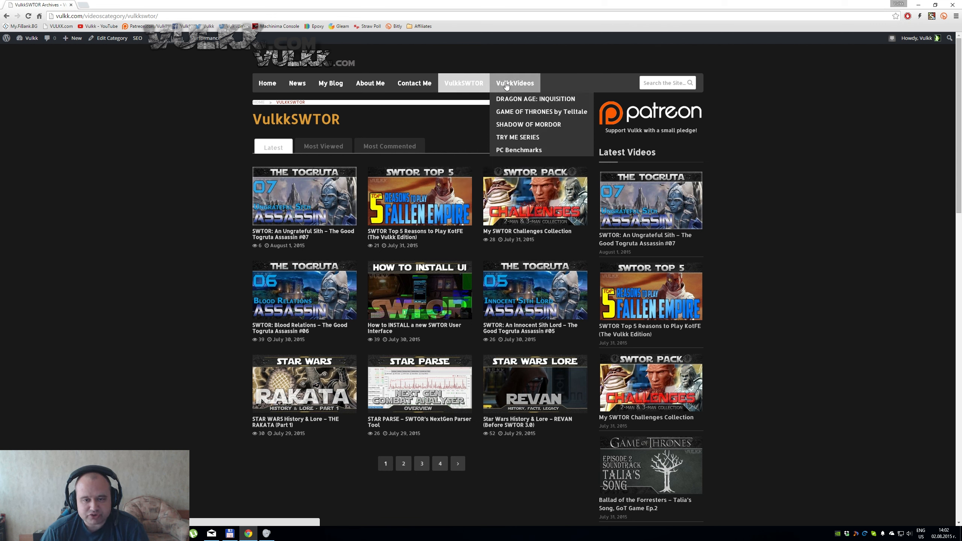
mouse_move(520, 99)
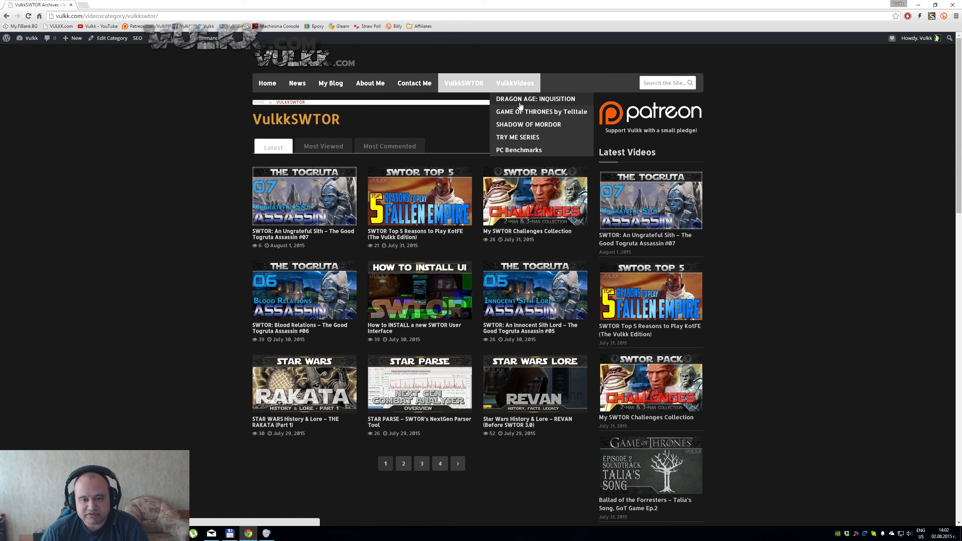
left_click(535, 99)
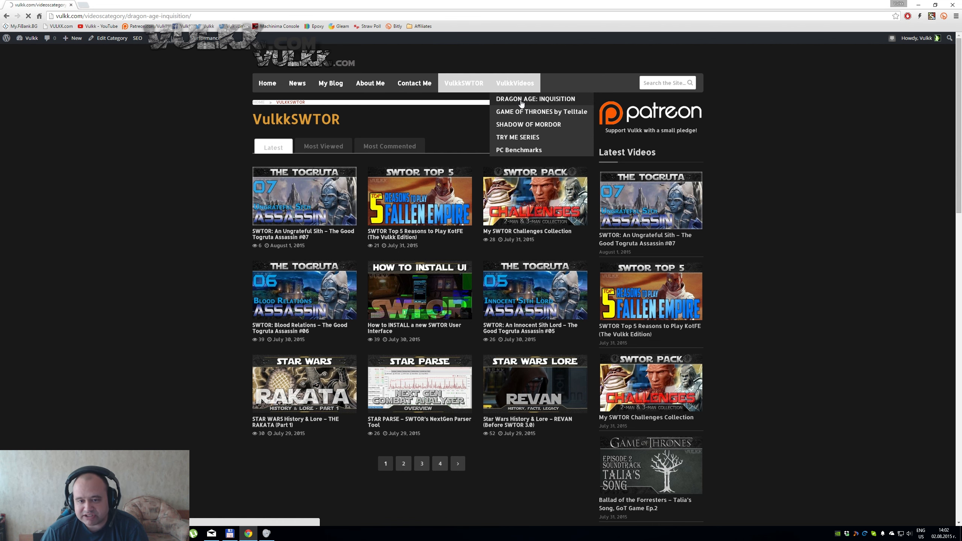
left_click(535, 98)
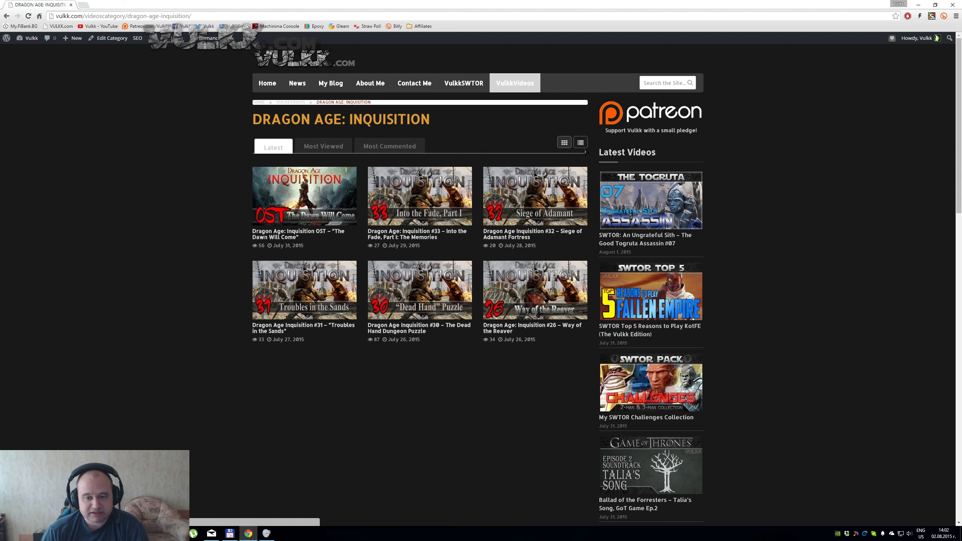
- Switch to list view, then open 'Dragon Age: Inquisition #33 – Into the Fade, Part I'
left_click(579, 142)
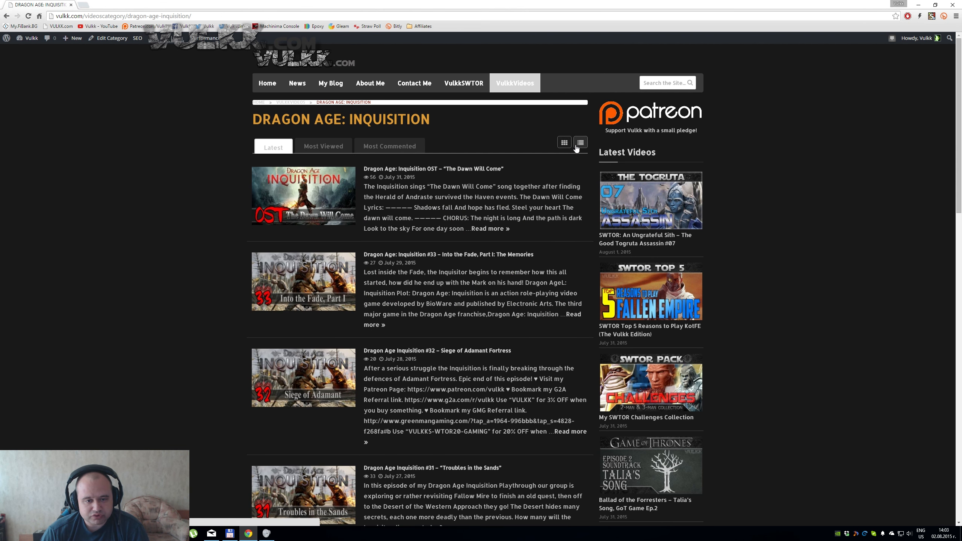
scroll("down", 3)
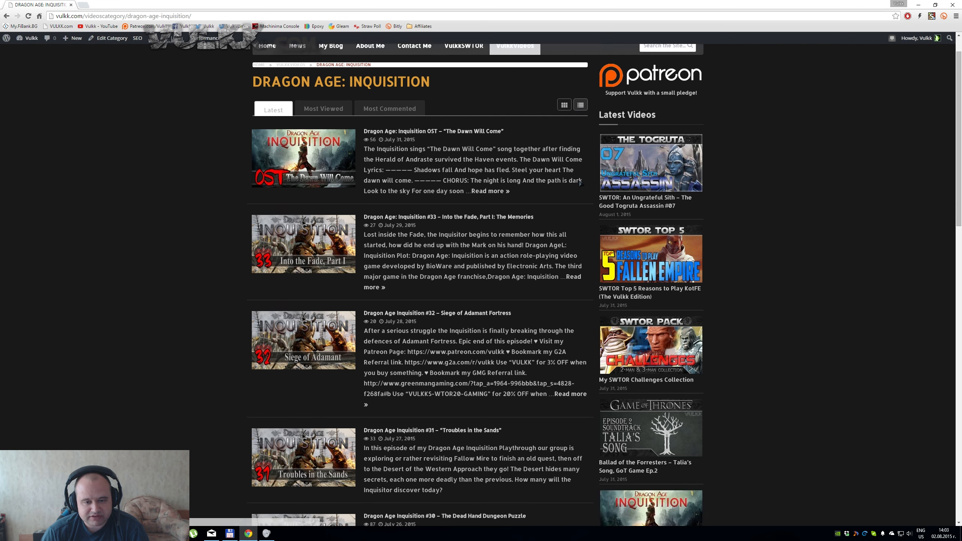
scroll("down", 3)
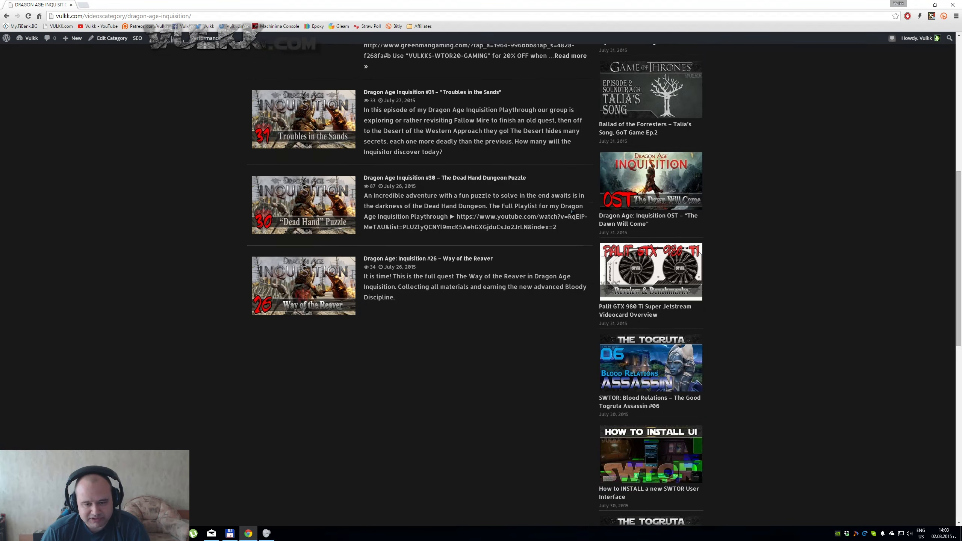
scroll("up", 3)
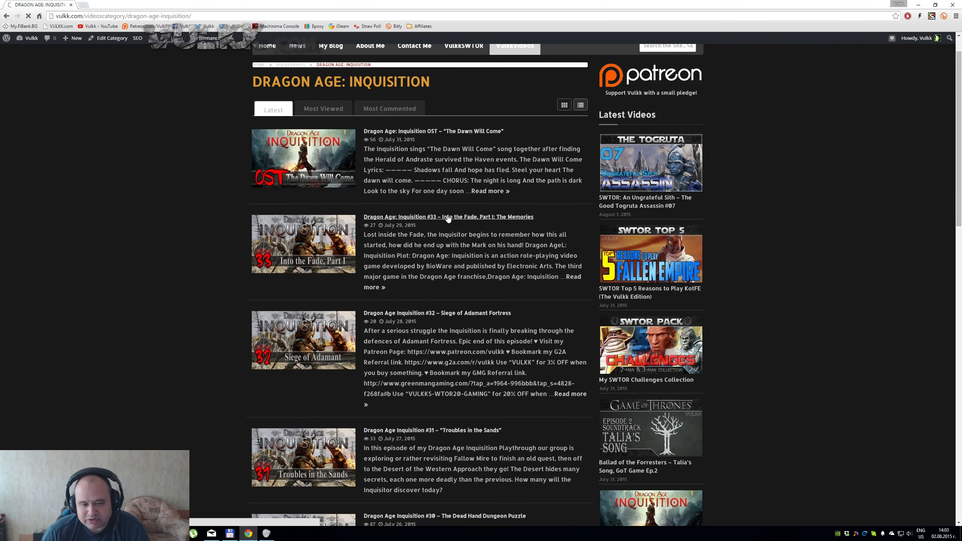
left_click(448, 217)
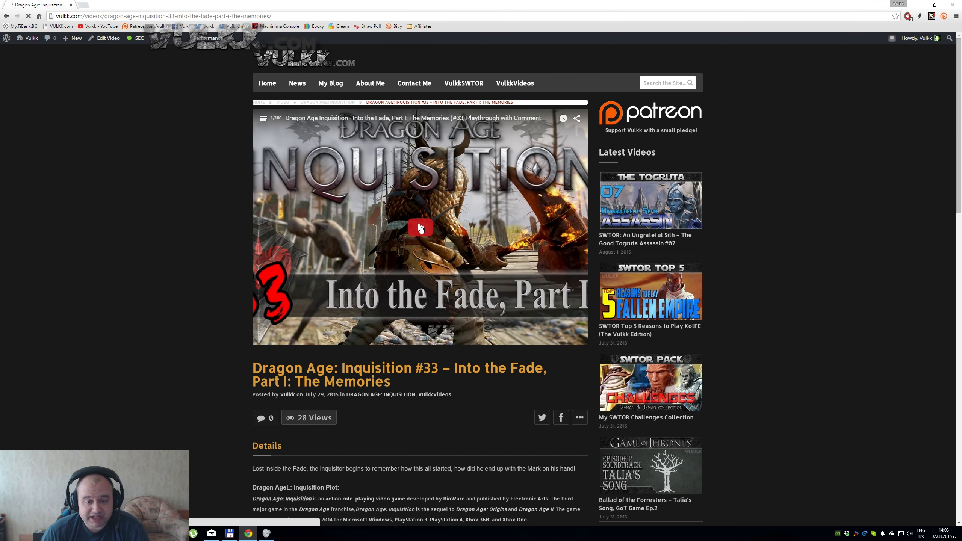
- Play the Into the Fade video, view it full screen, exit, then pause and resume
left_click(420, 228)
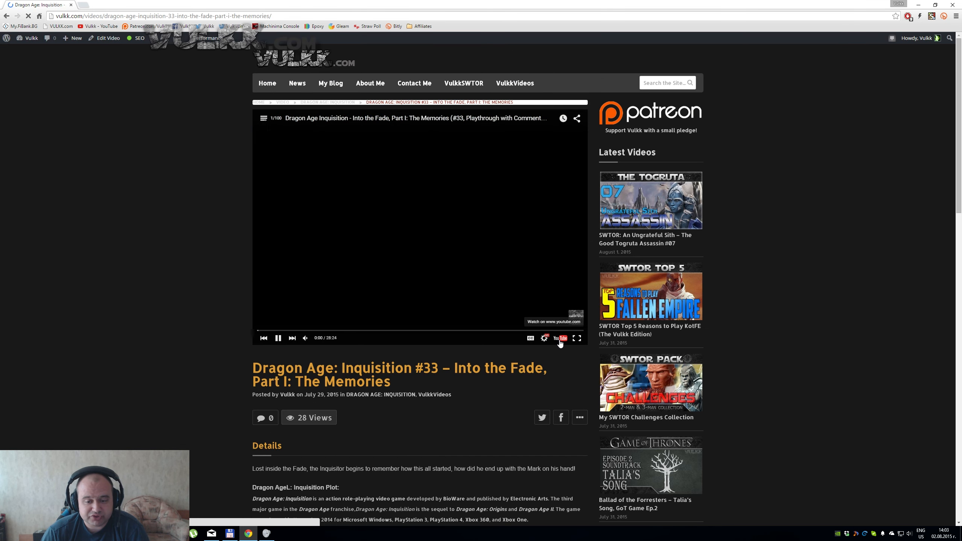
left_click(575, 337)
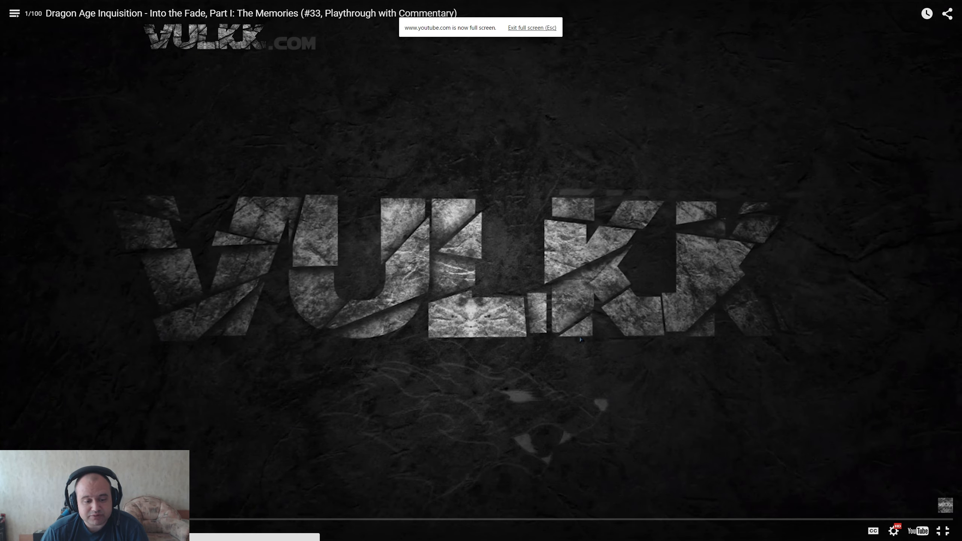
key("Escape")
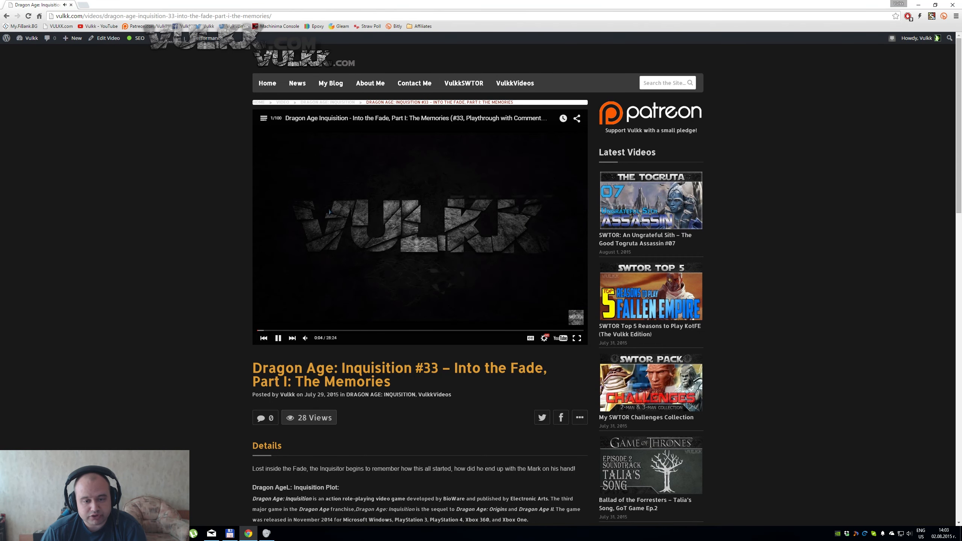
left_click(278, 337)
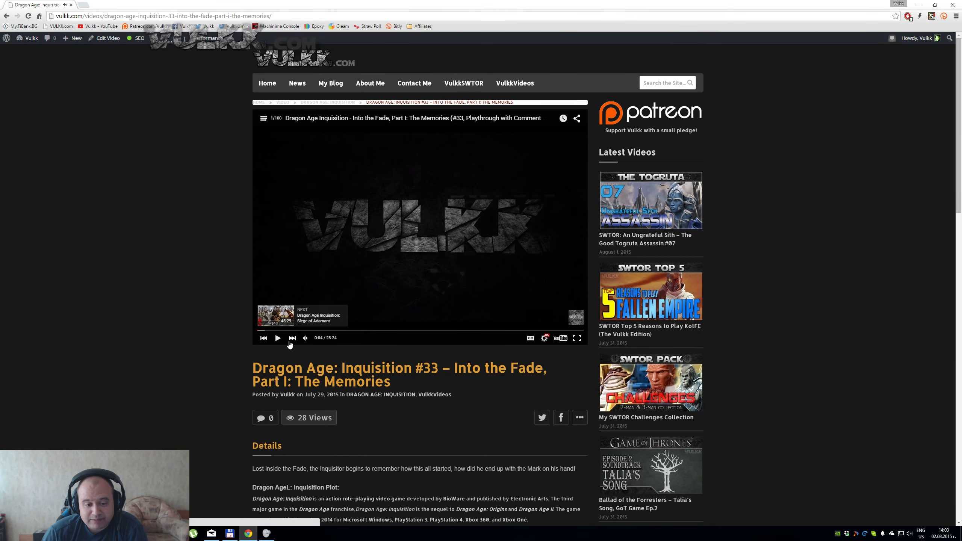
left_click(277, 338)
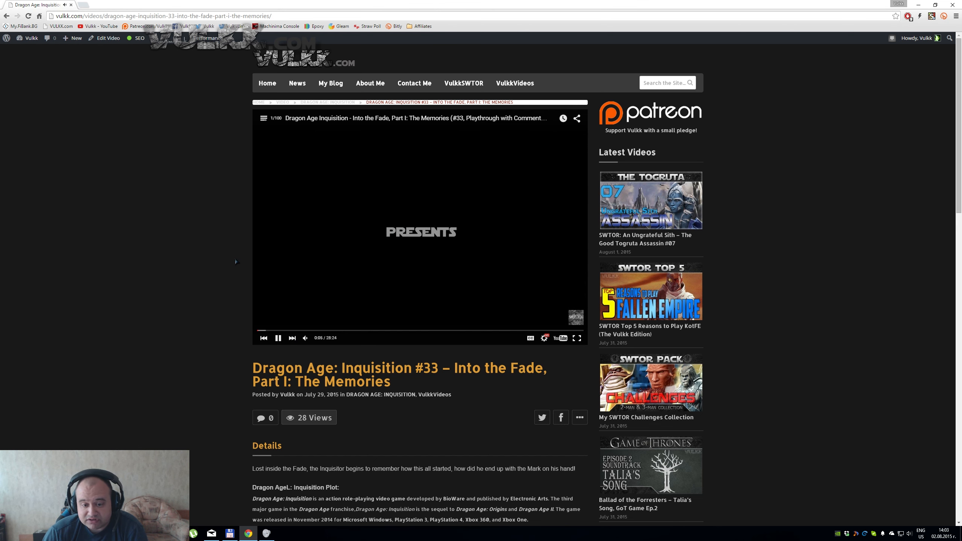